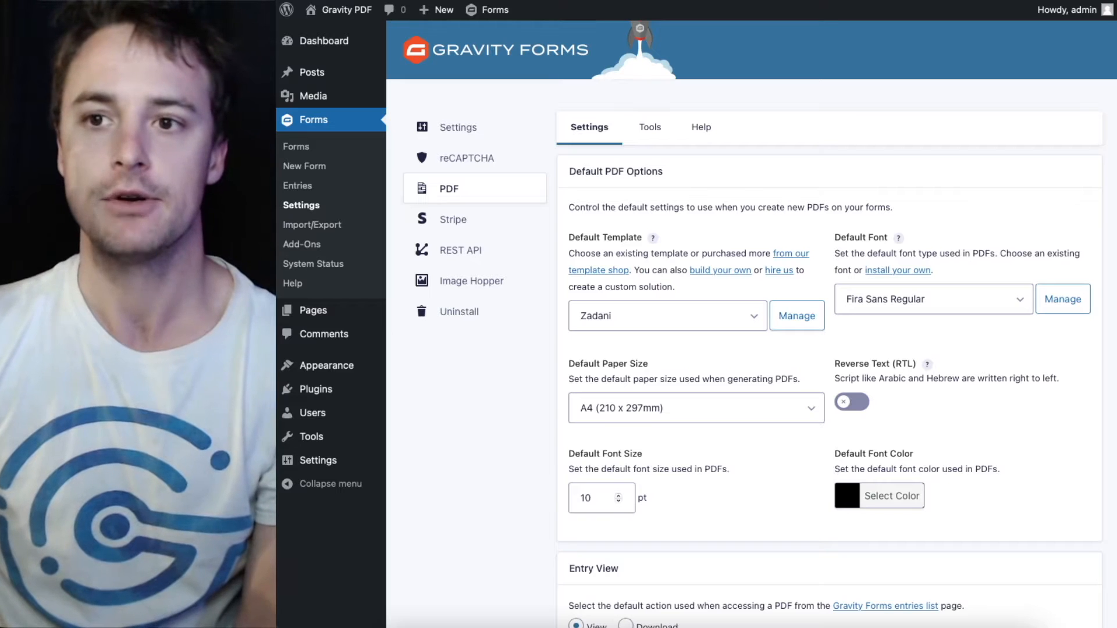
pyautogui.moveTo(526, 399)
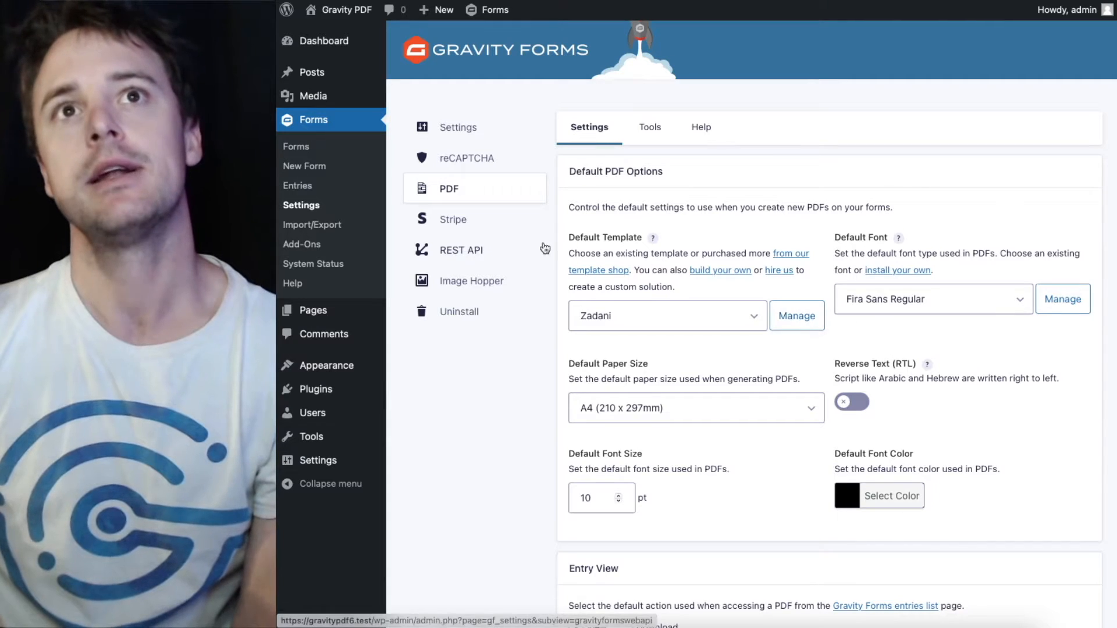
# - Reach the Advanced Contact Form's PDF settings listing its two Zadani-based PDFs
pyautogui.click(796, 314)
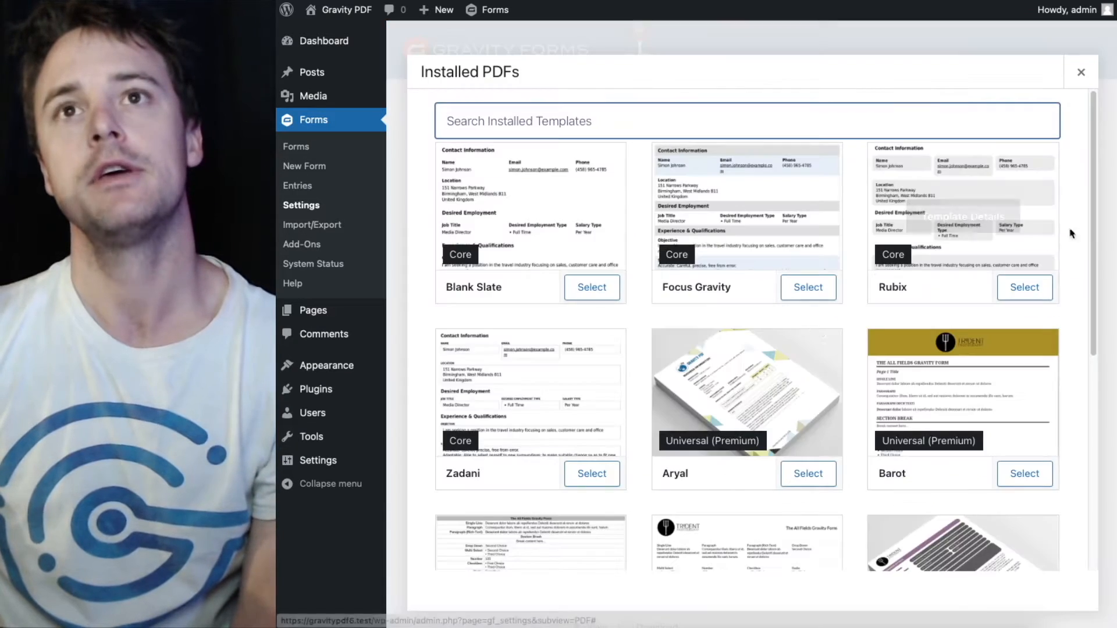
pyautogui.scroll(-3)
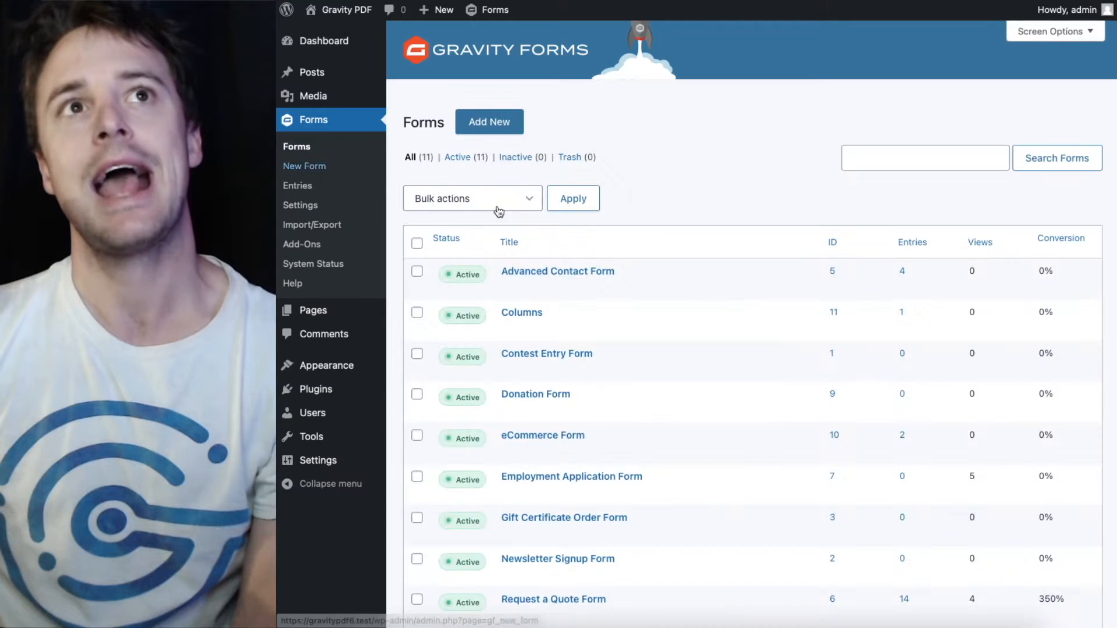
pyautogui.click(557, 270)
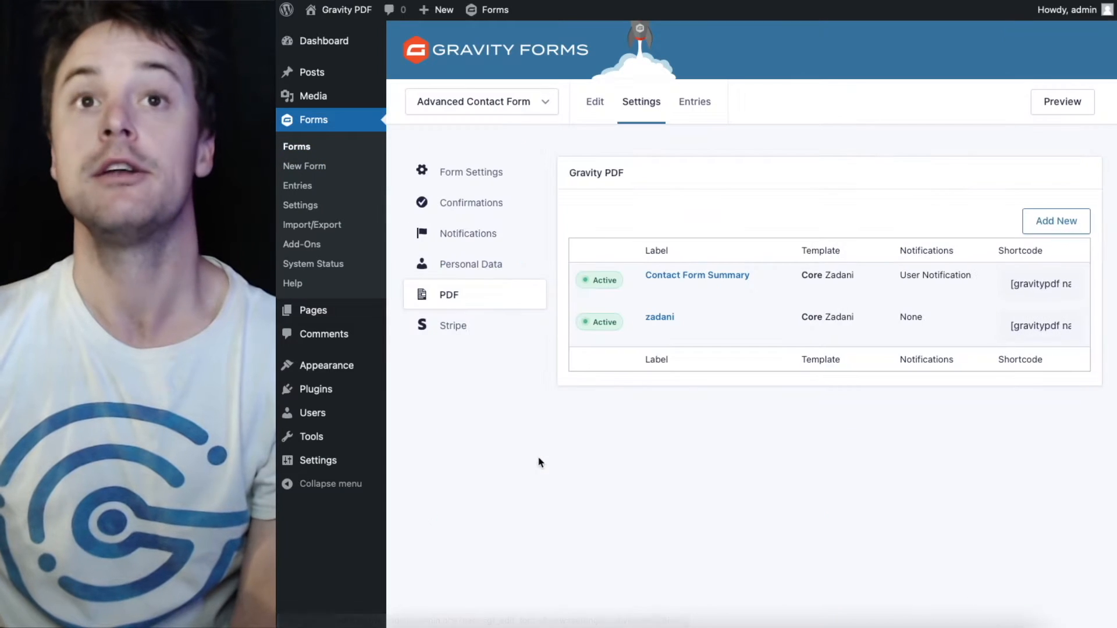
pyautogui.moveTo(697, 276)
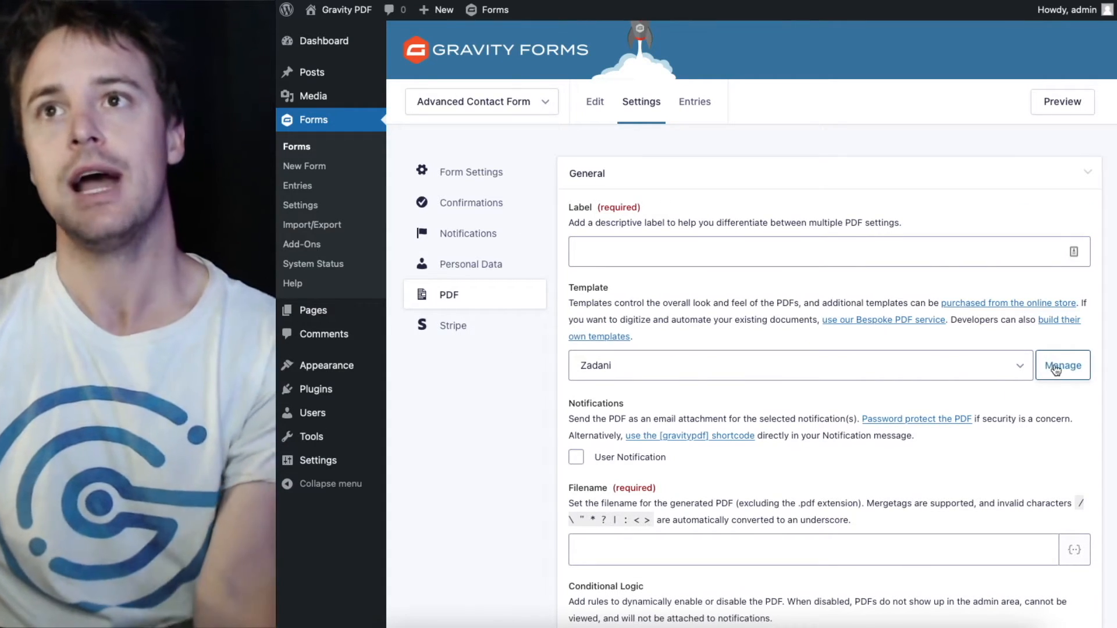
# - View Zadani's details in the Installed PDFs manager, then start a blank browser tab
pyautogui.click(1061, 365)
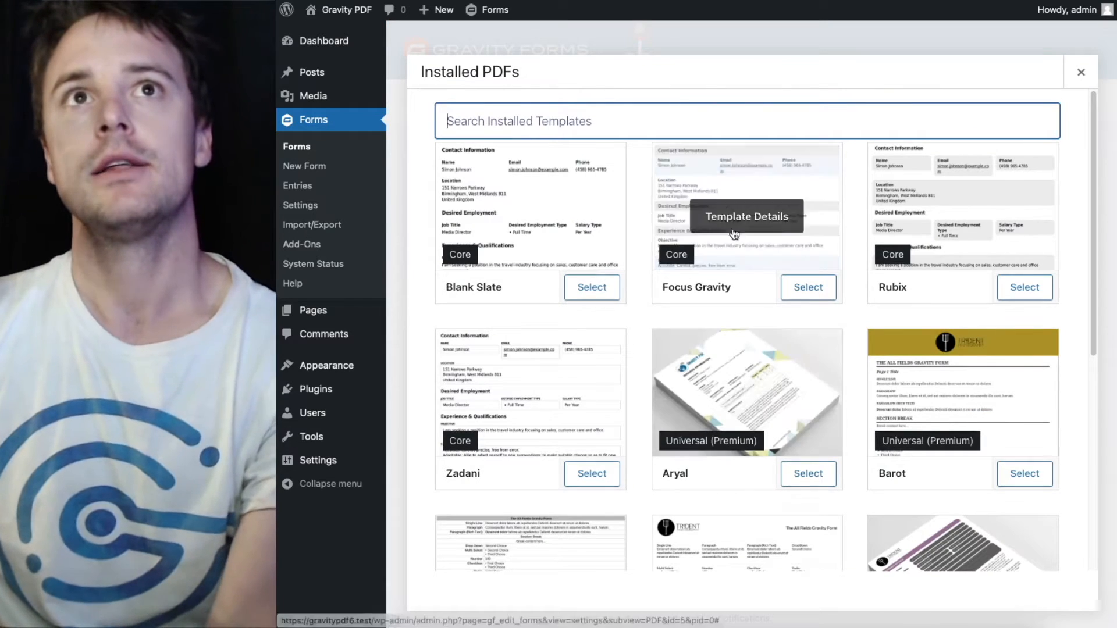
pyautogui.scroll(-3)
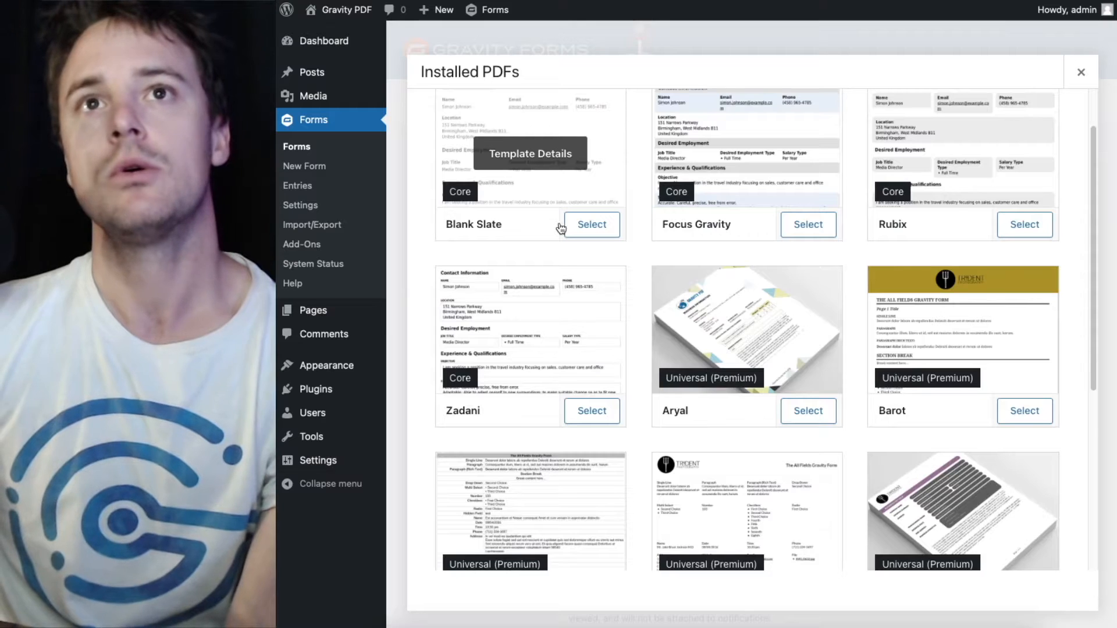
pyautogui.scroll(-3)
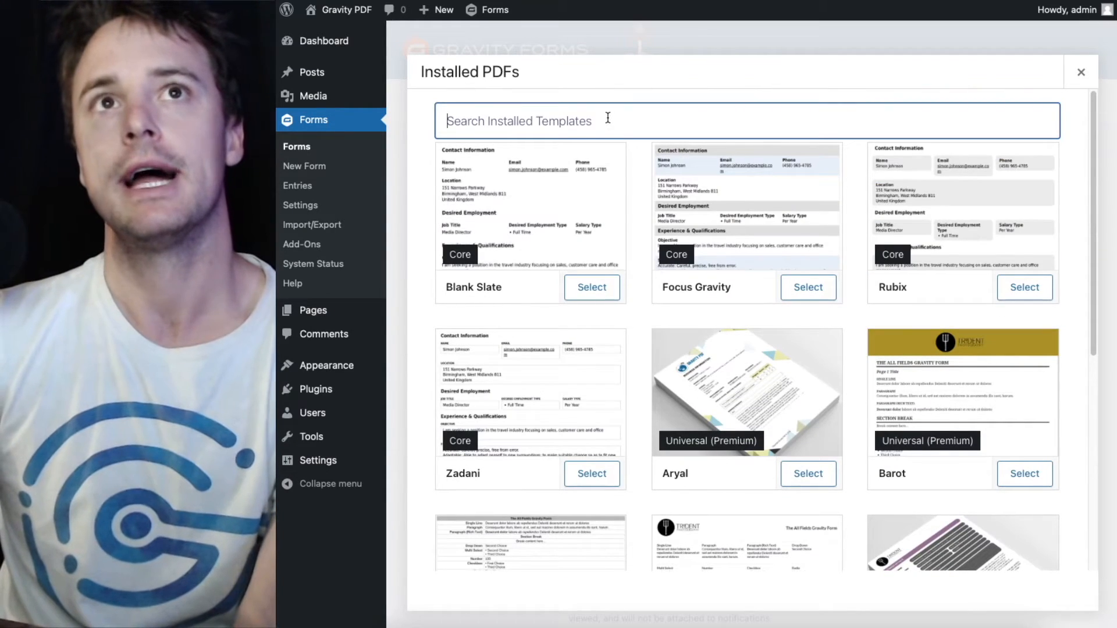
pyautogui.write('co')
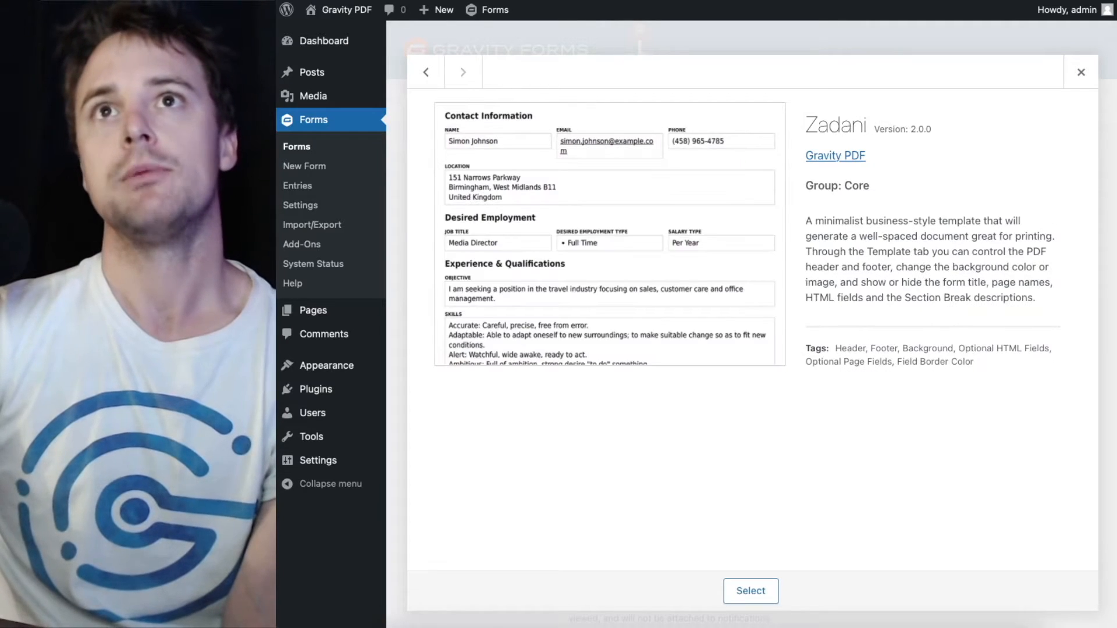
pyautogui.click(425, 72)
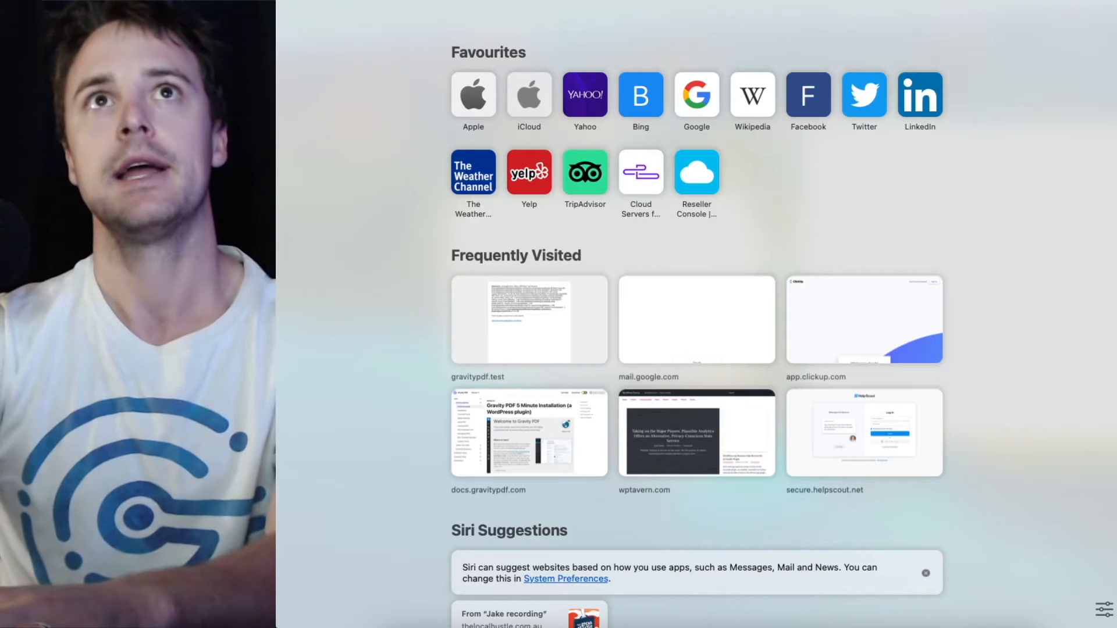
# - Browse gravitypdf.com's template showcase and access pass pricing
pyautogui.write('gravitypdf.com')
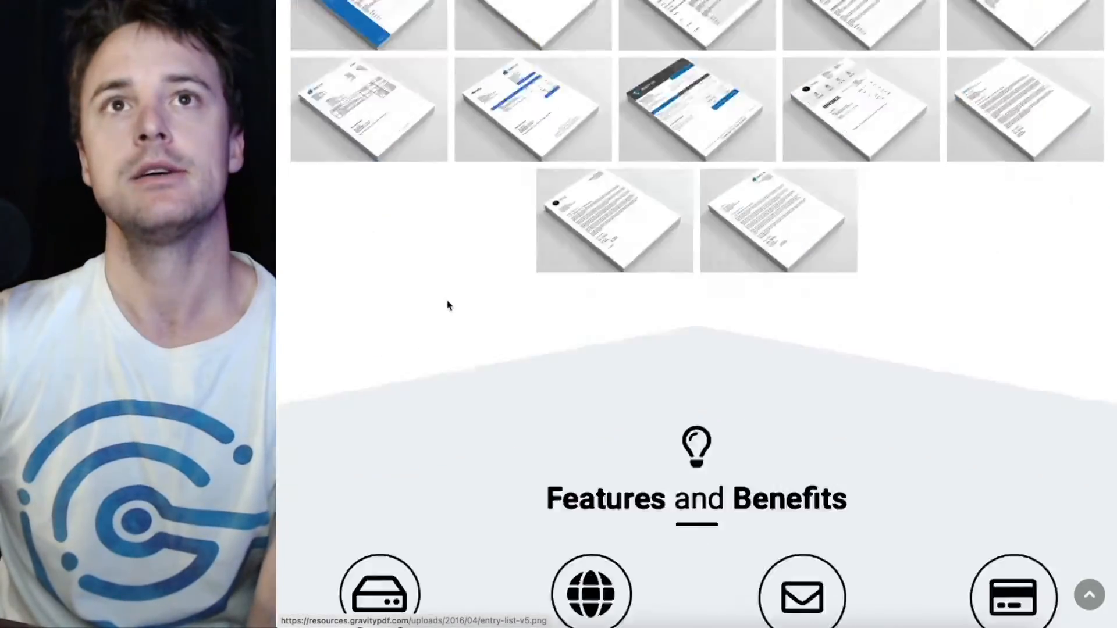
pyautogui.scroll(-3)
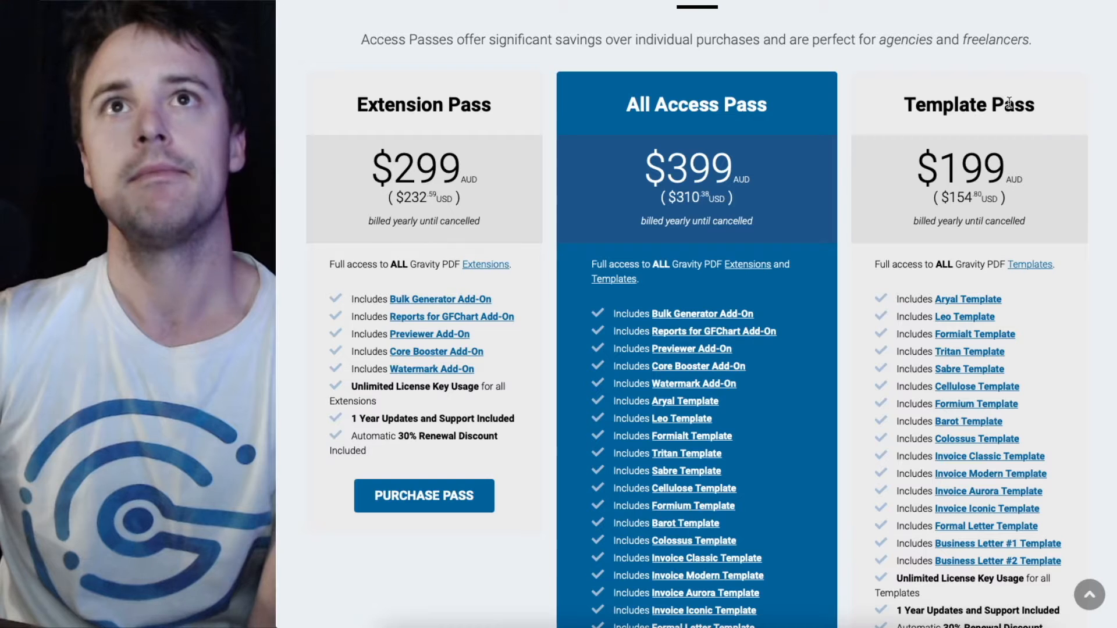
pyautogui.scroll(-3)
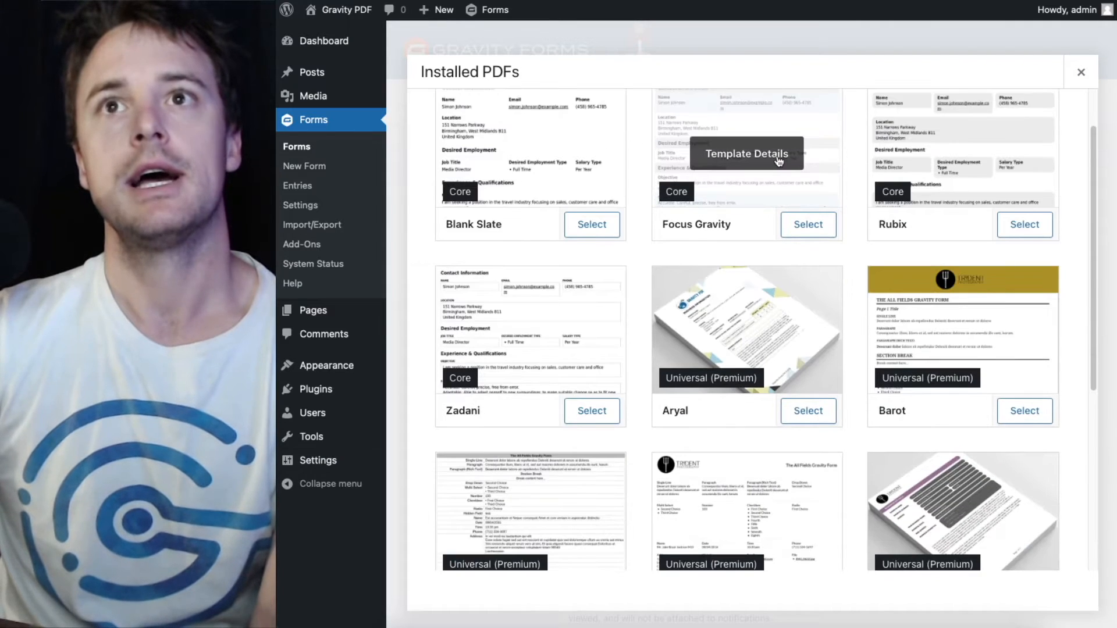
pyautogui.scroll(-3)
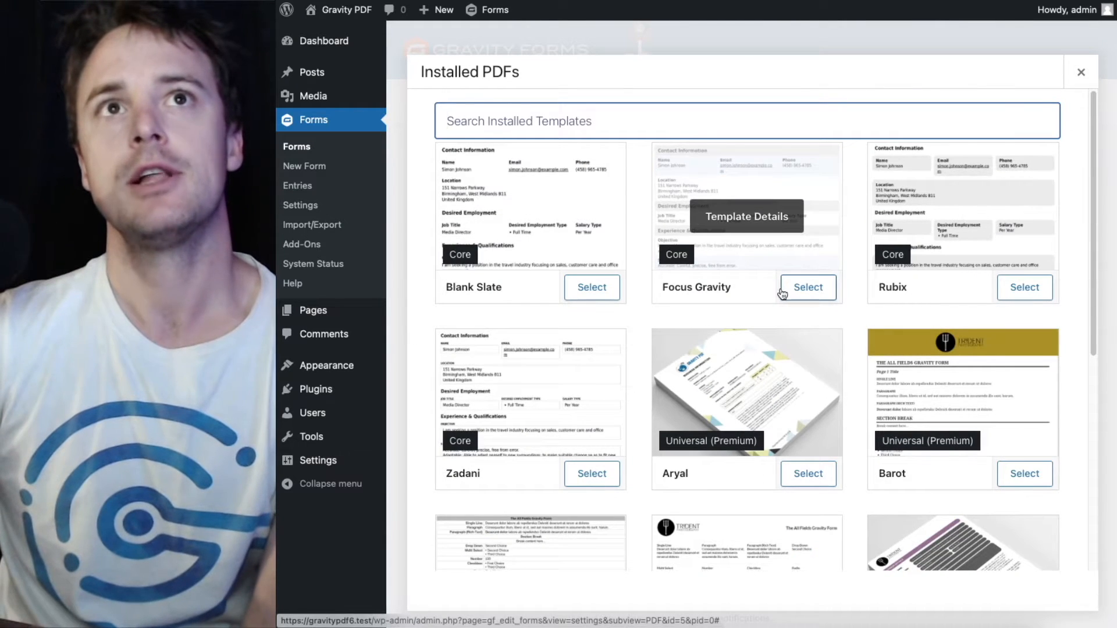
pyautogui.scroll(-3)
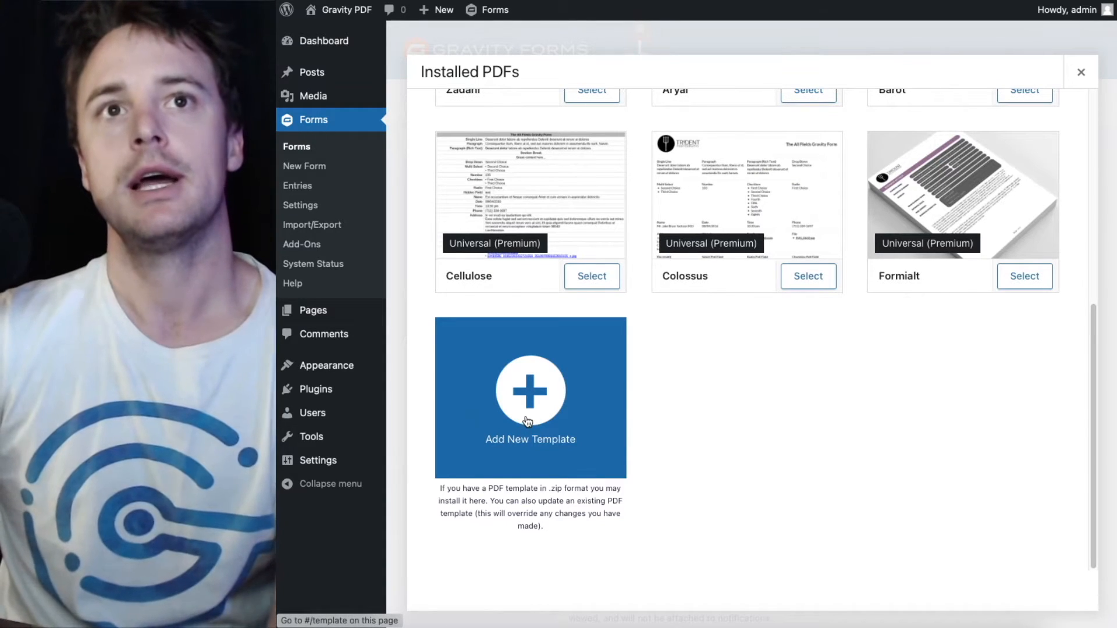
pyautogui.click(530, 390)
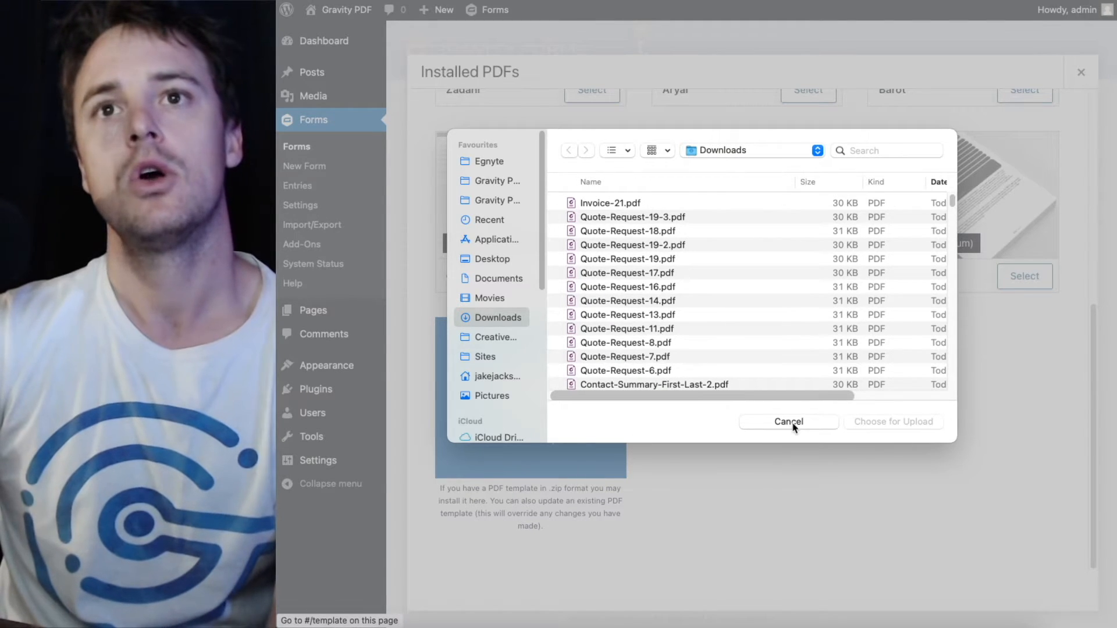
pyautogui.click(788, 421)
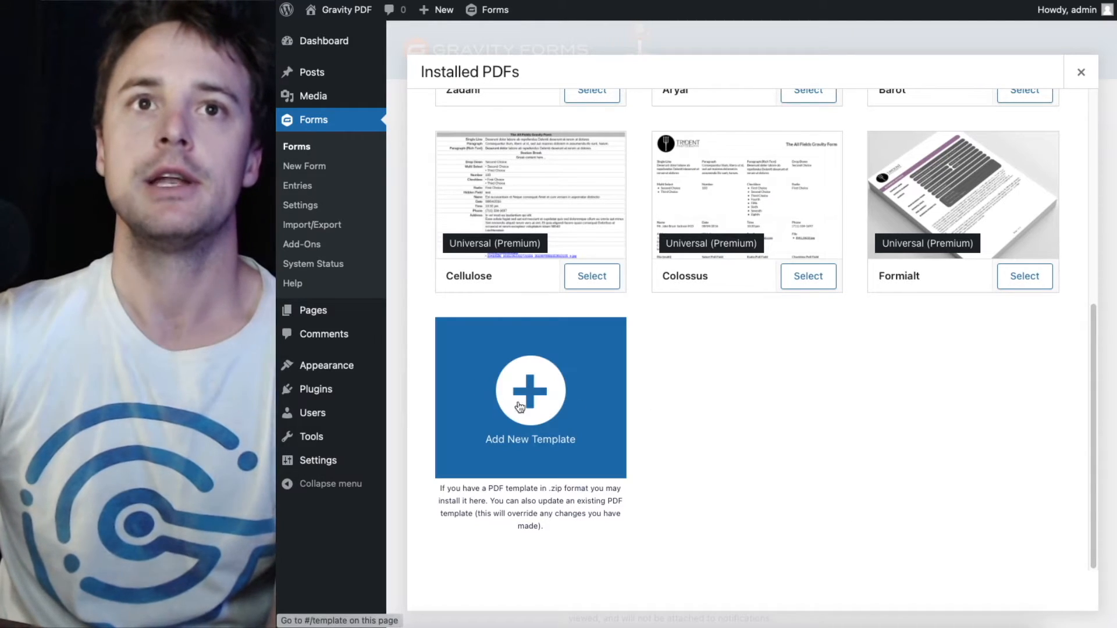
pyautogui.moveTo(499, 384)
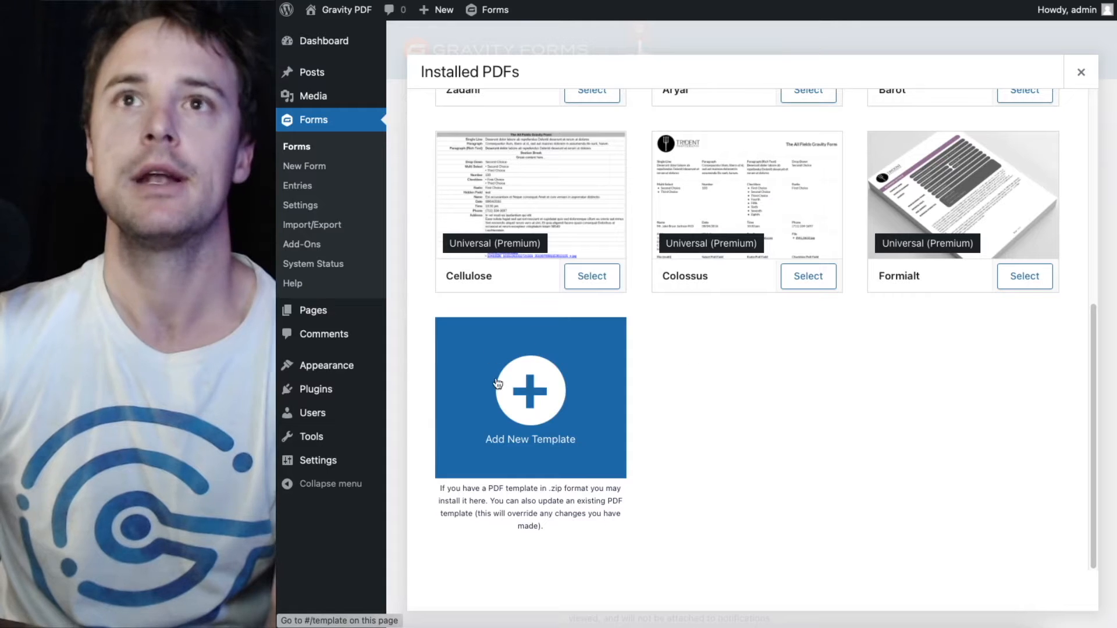
# - Install the Sabre template by dragging its package zip from Finder into Add New Template
pyautogui.click(530, 390)
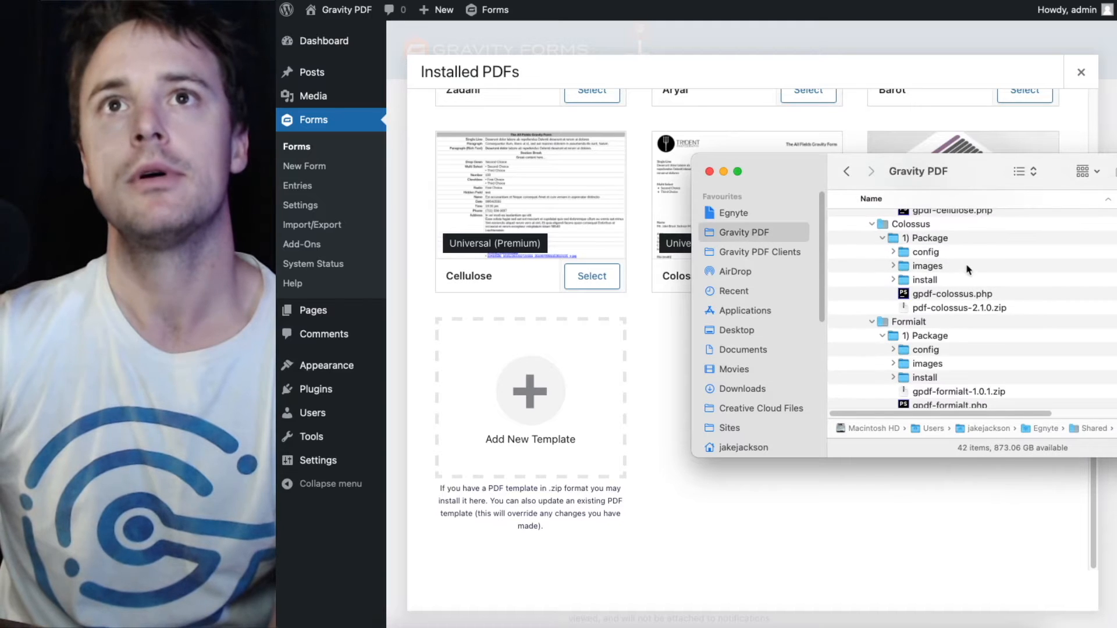
pyautogui.scroll(-3)
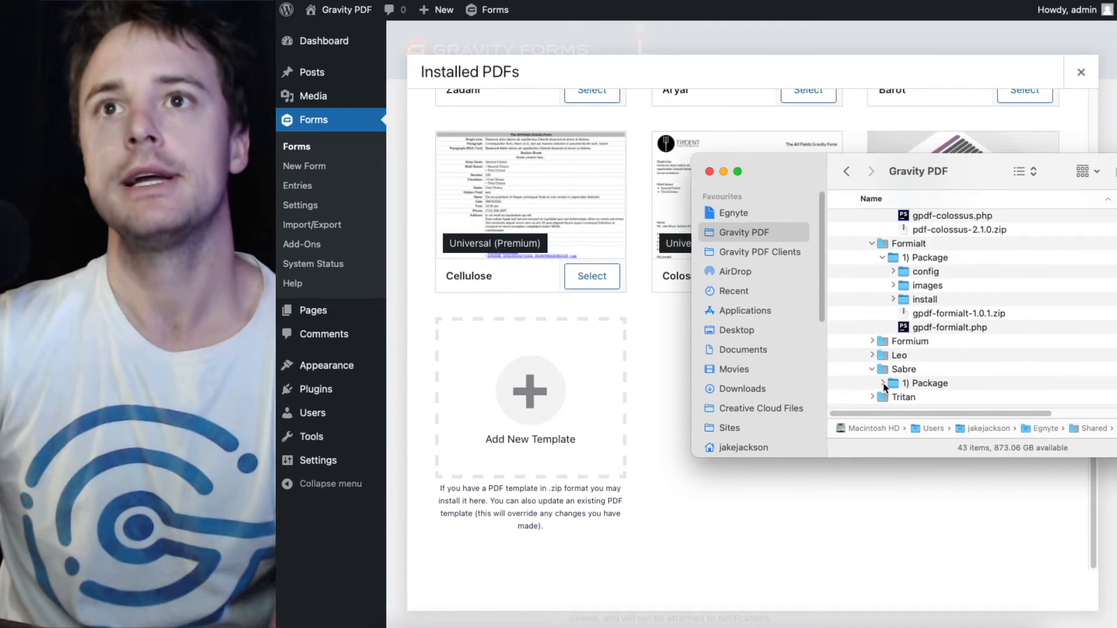
pyautogui.click(942, 366)
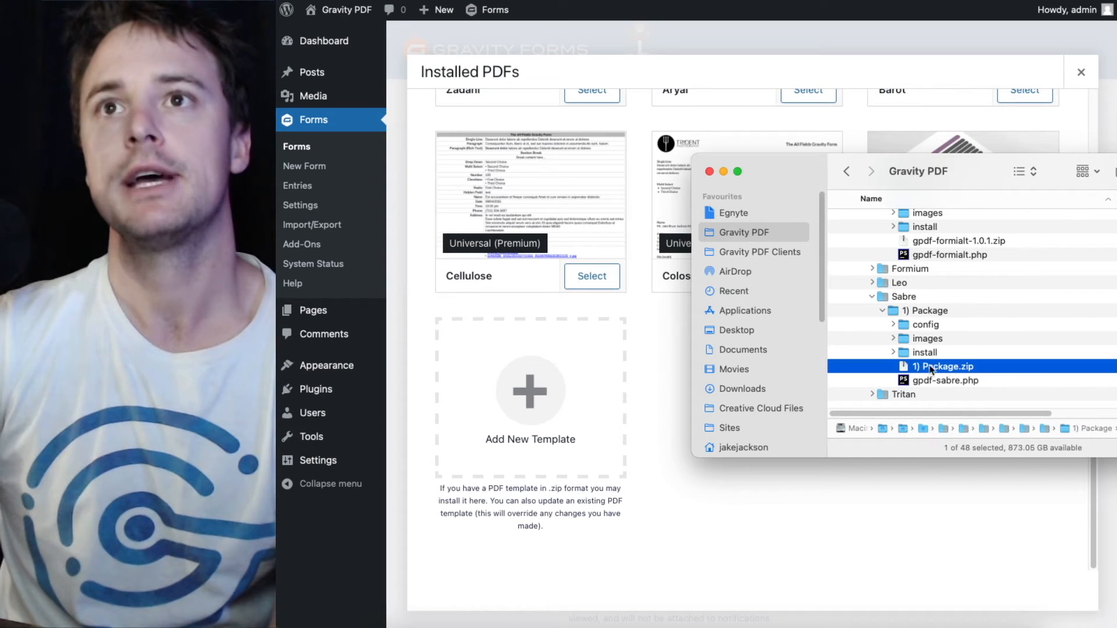
pyautogui.moveTo(941, 366); pyautogui.dragTo(485, 363)
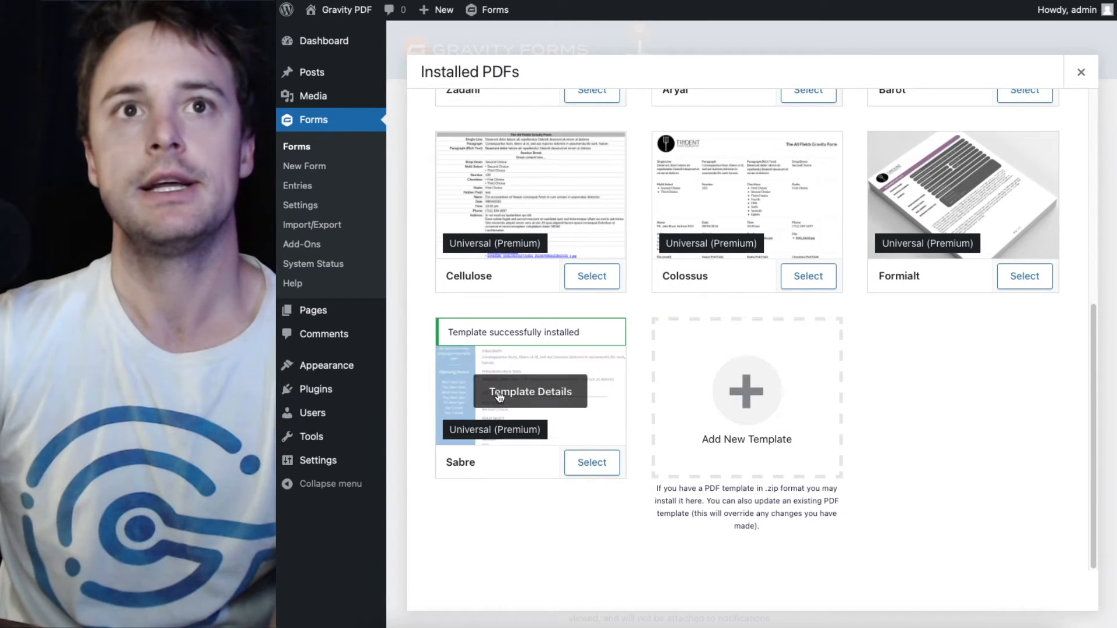
# - Select Sabre from its details as the Advanced Contact Form PDF's template
pyautogui.click(529, 391)
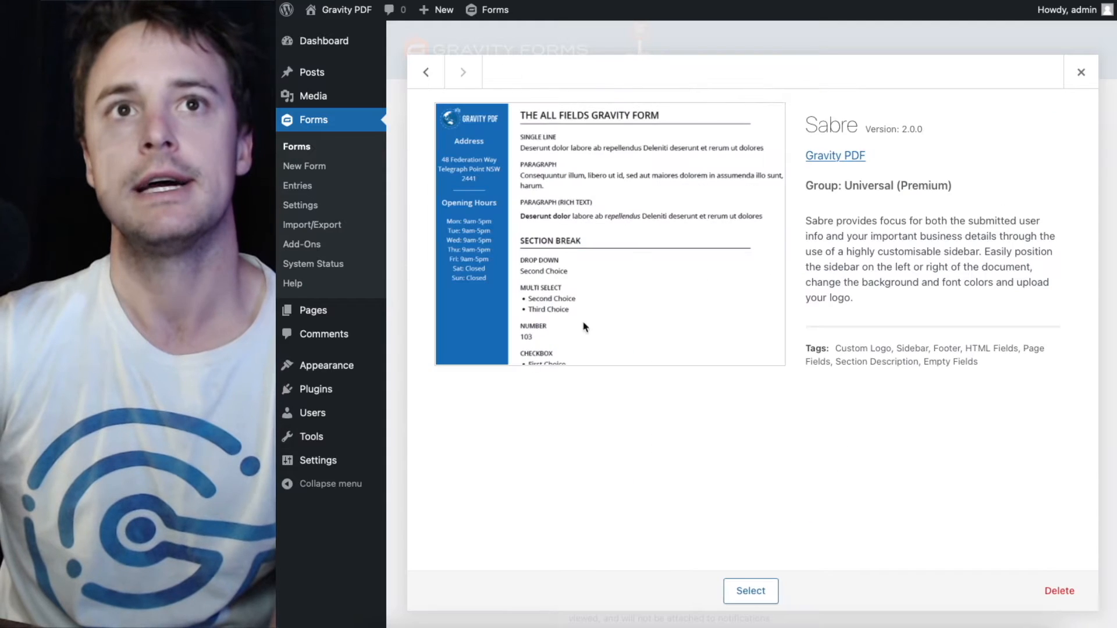
pyautogui.moveTo(588, 221)
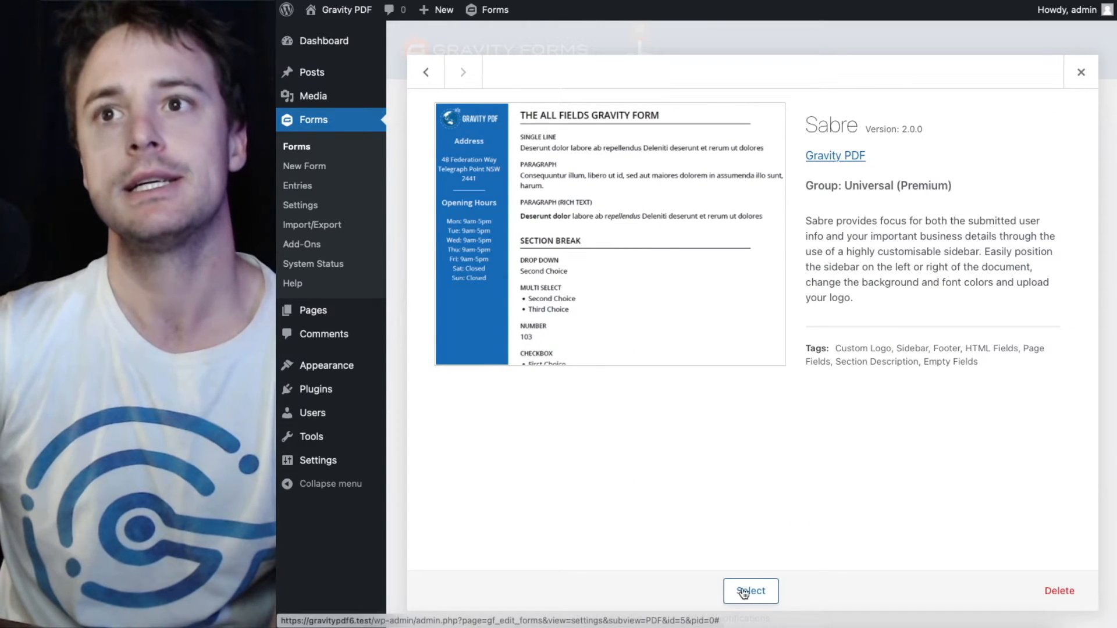
pyautogui.click(749, 591)
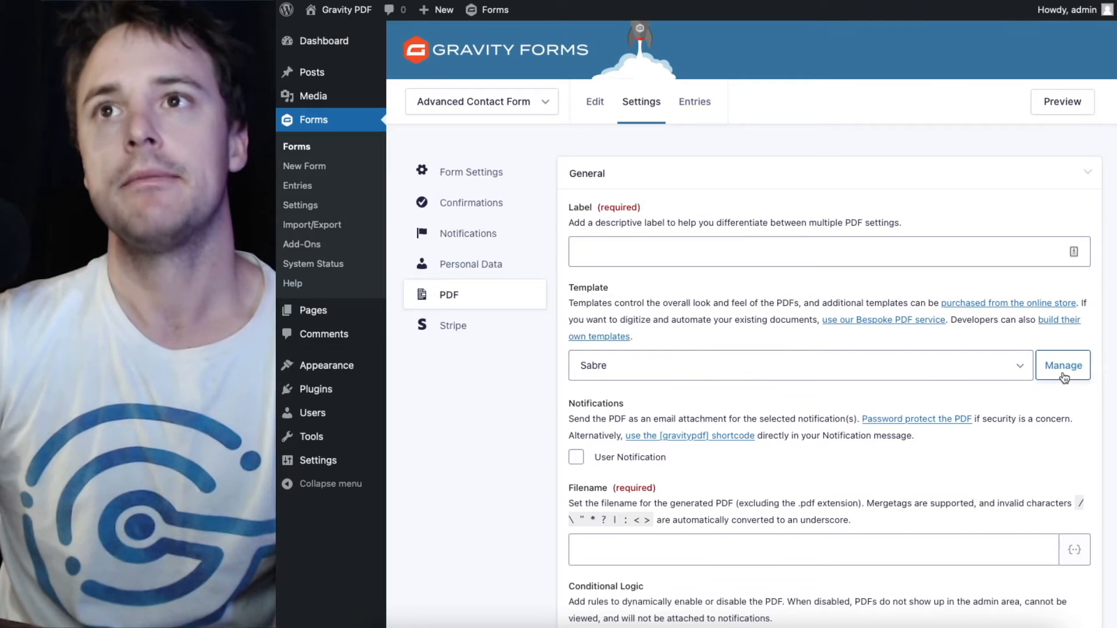
# - Delete the Colossus template from its details in the Installed PDFs manager
pyautogui.click(1062, 365)
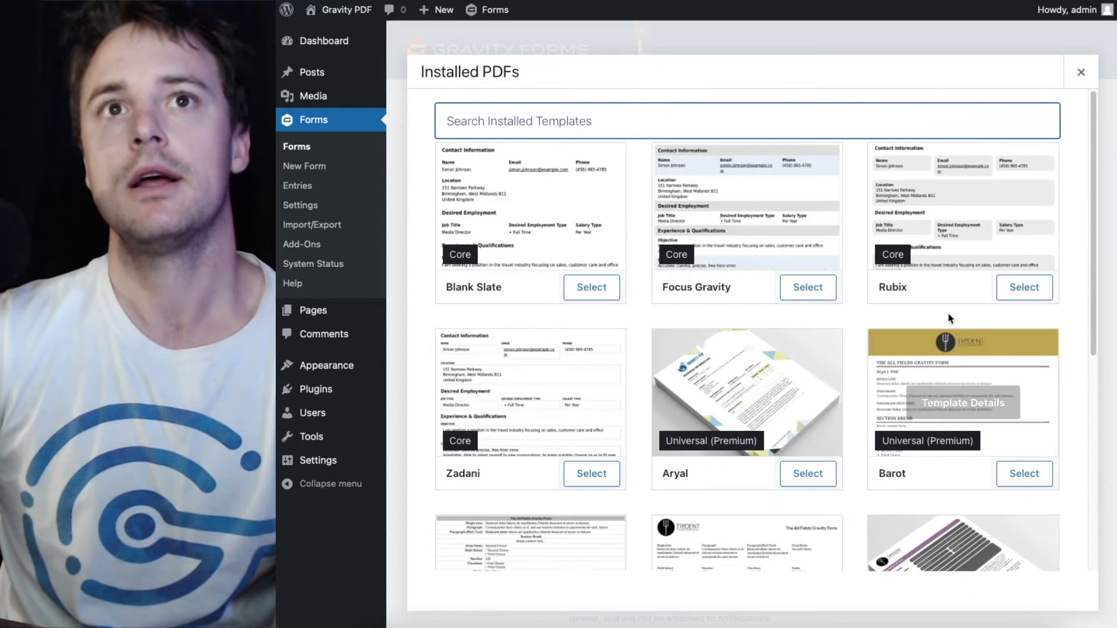
pyautogui.moveTo(597, 359)
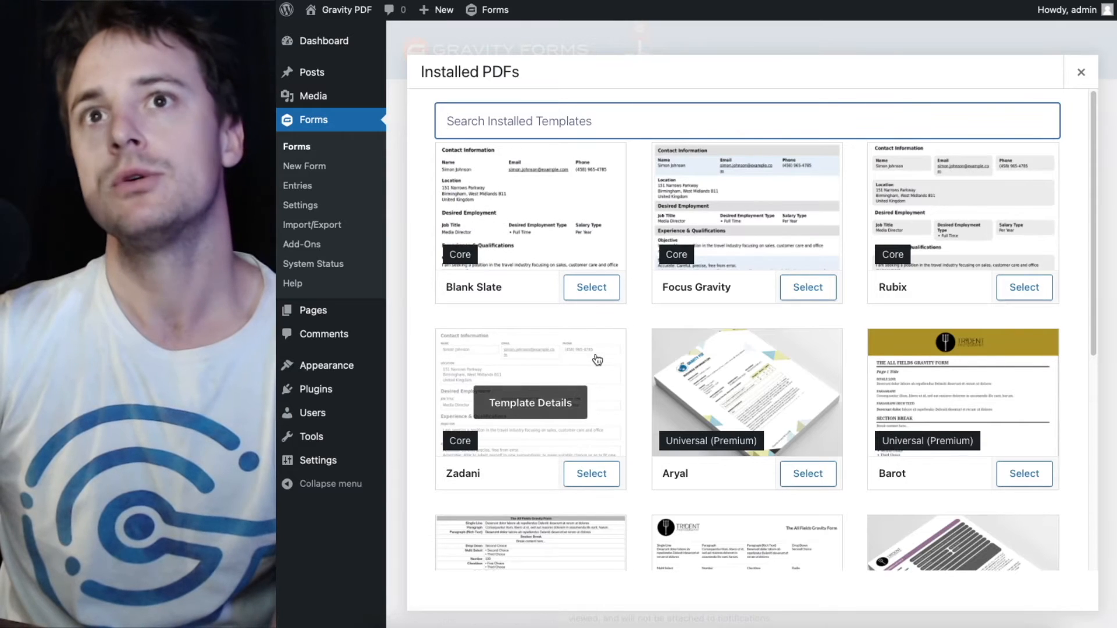
pyautogui.scroll(-3)
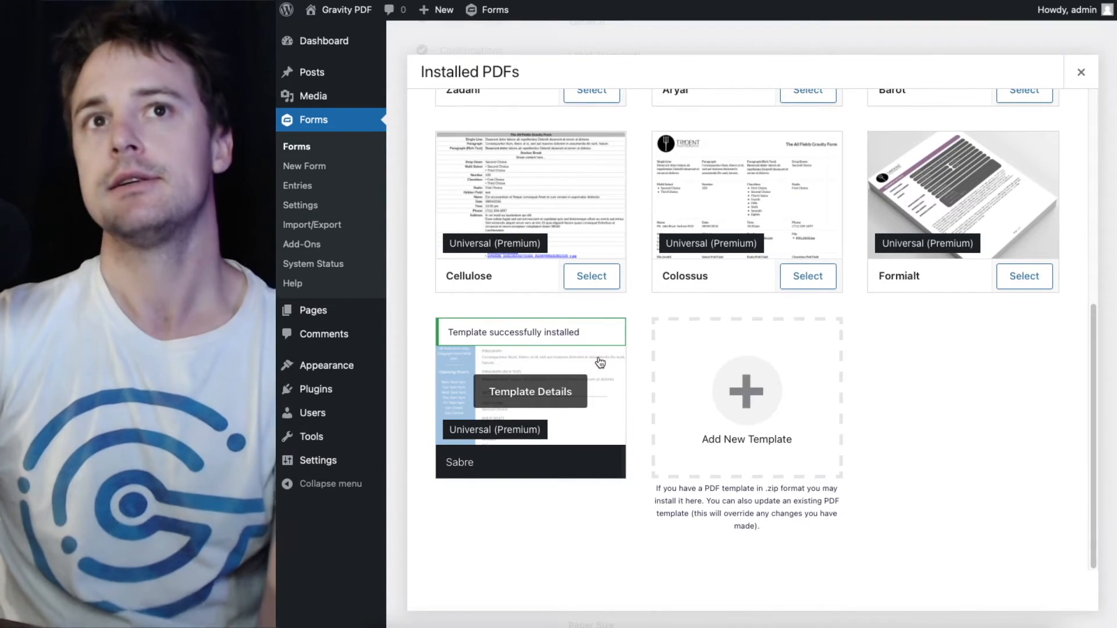
pyautogui.scroll(-3)
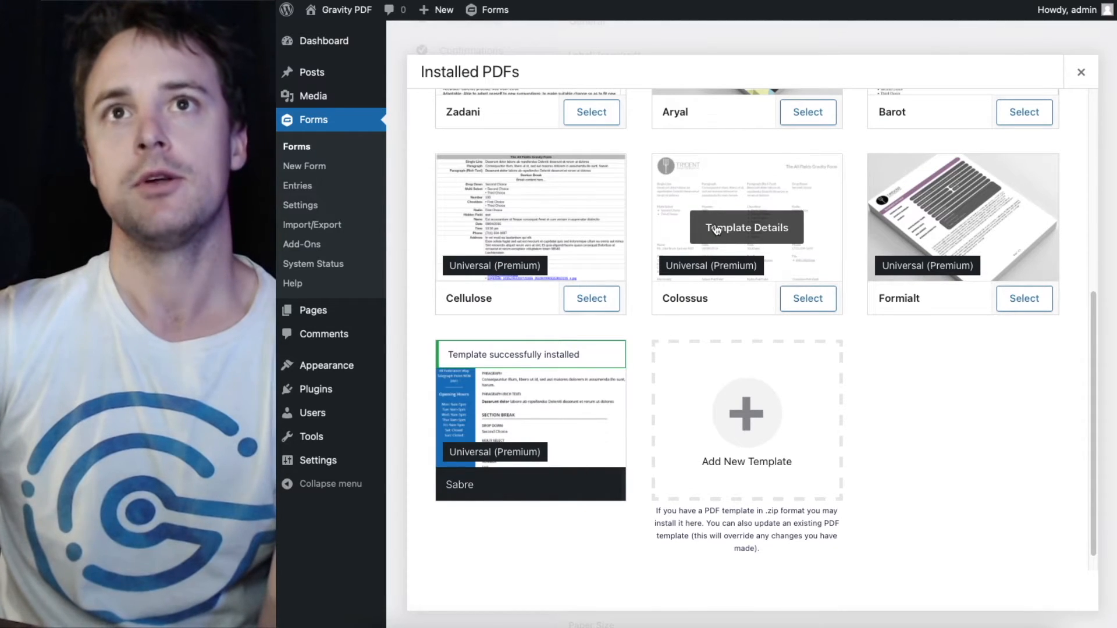
pyautogui.click(746, 227)
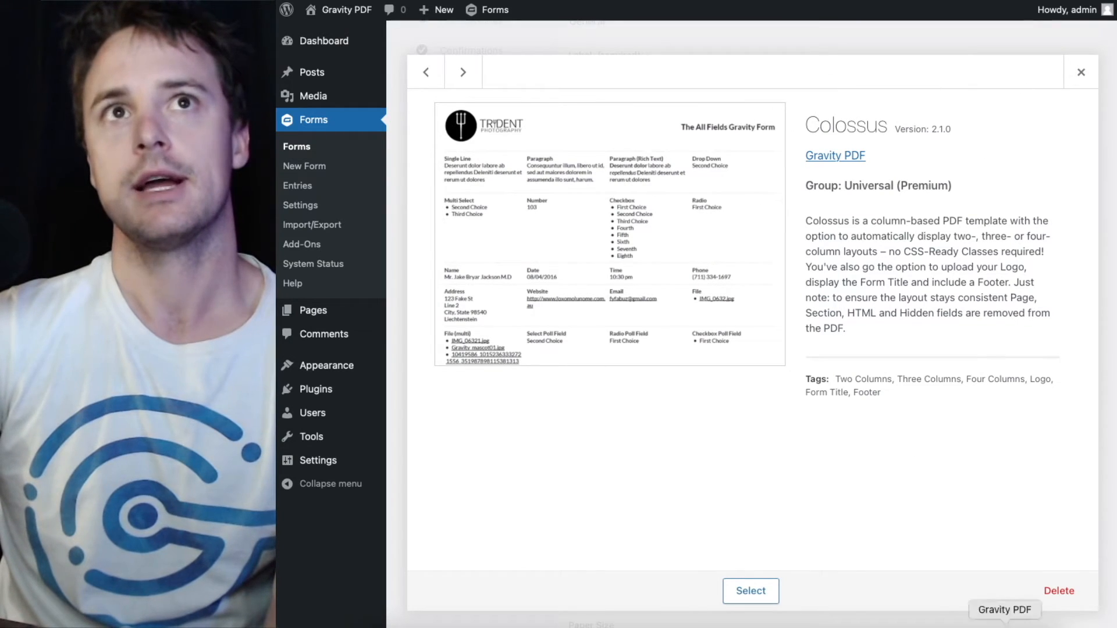
pyautogui.moveTo(1059, 590)
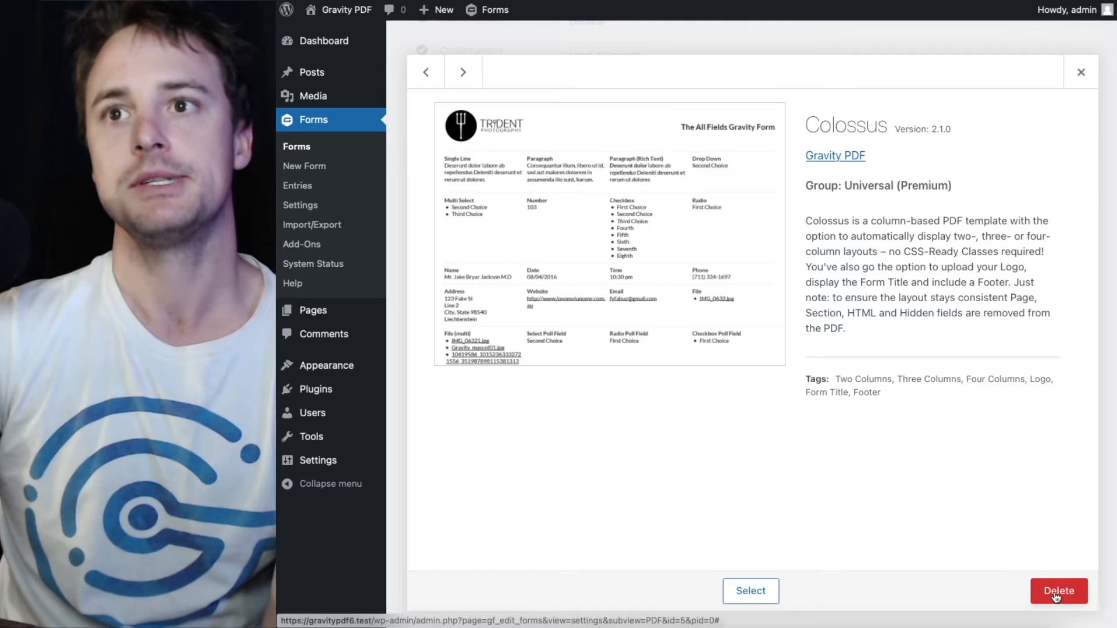
pyautogui.click(1059, 595)
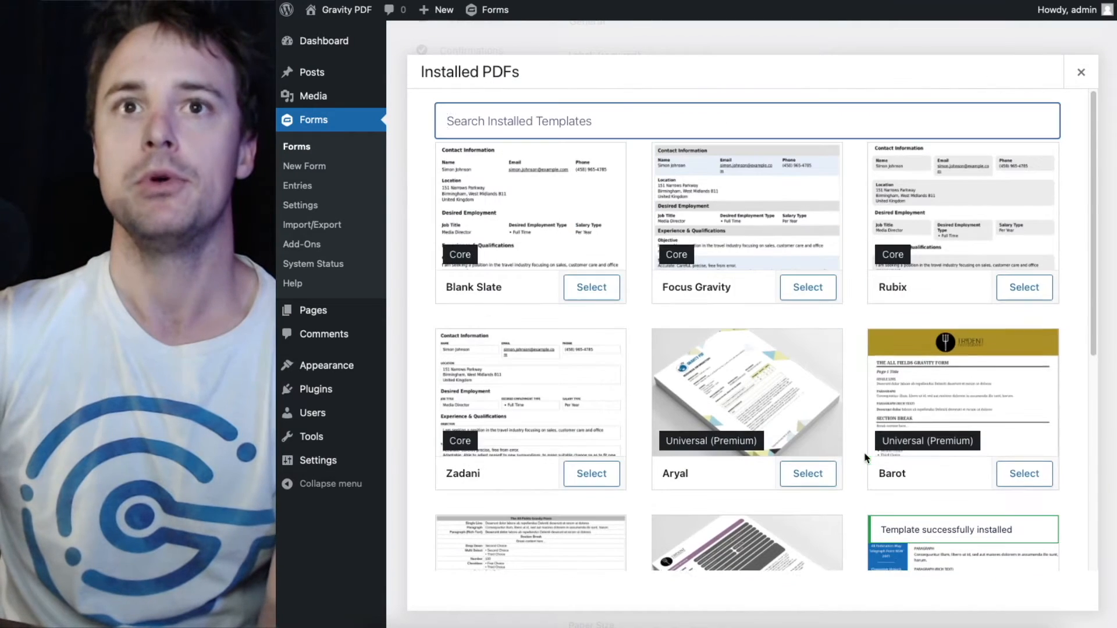
pyautogui.scroll(-3)
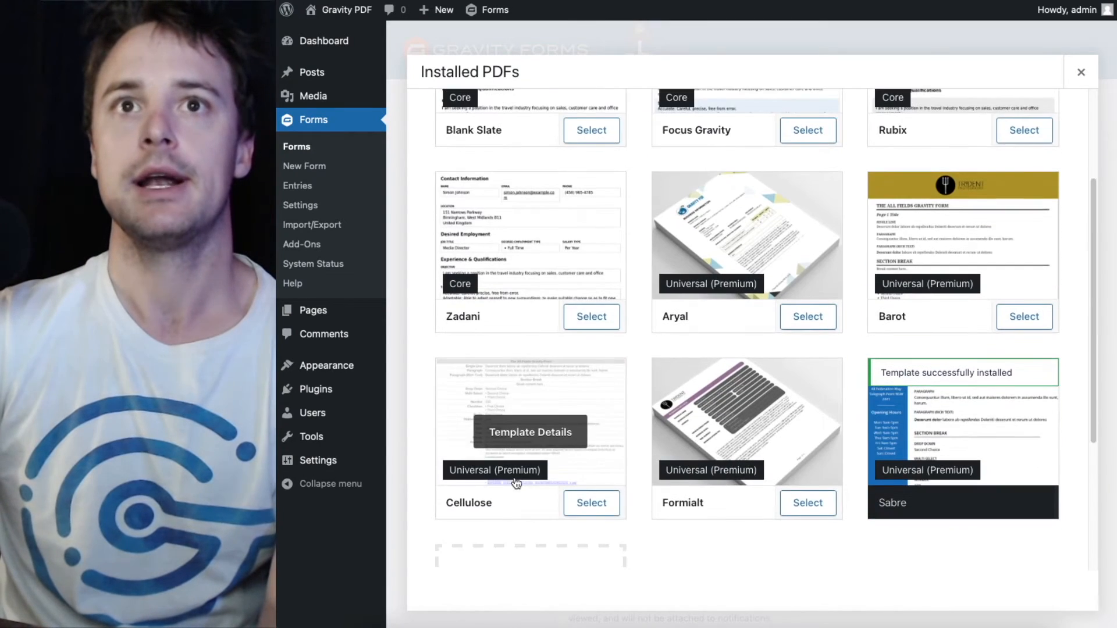
pyautogui.scroll(-3)
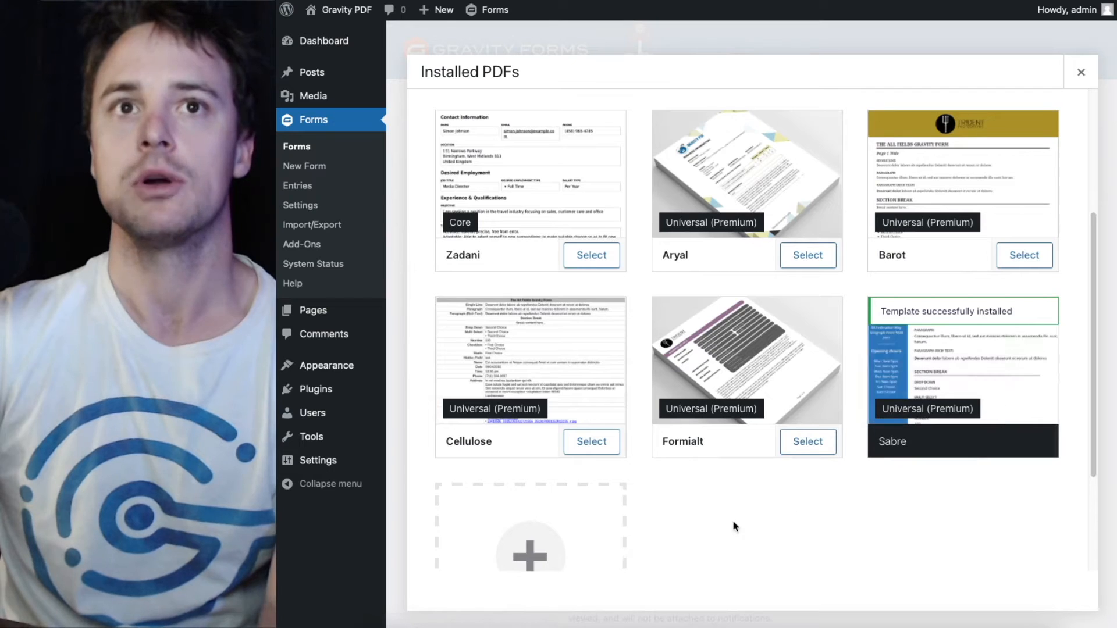
pyautogui.moveTo(942, 374)
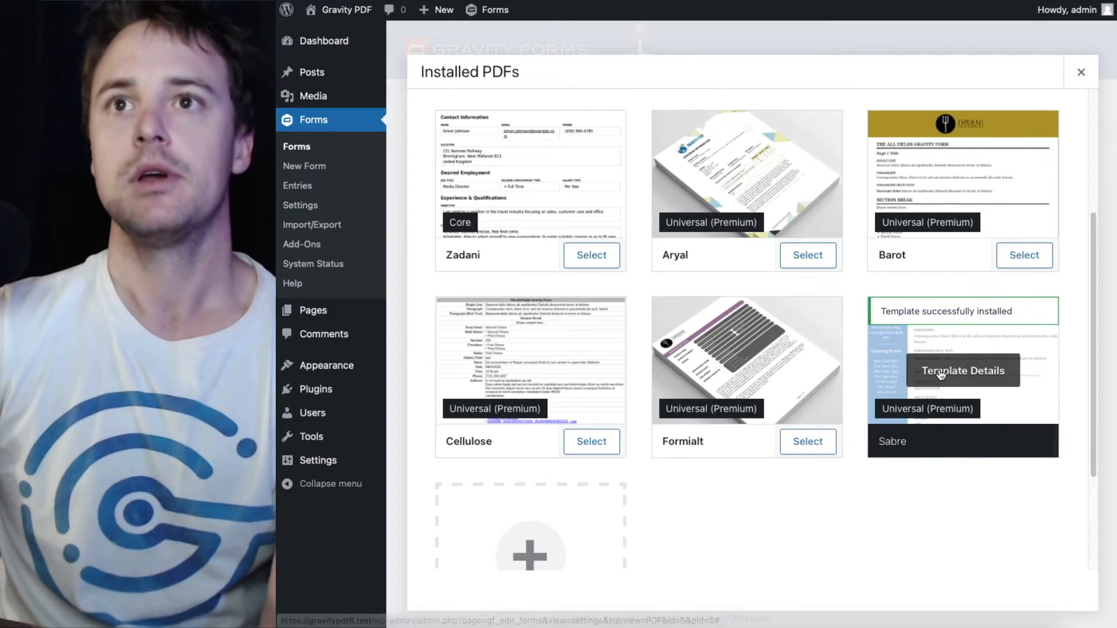
pyautogui.click(962, 371)
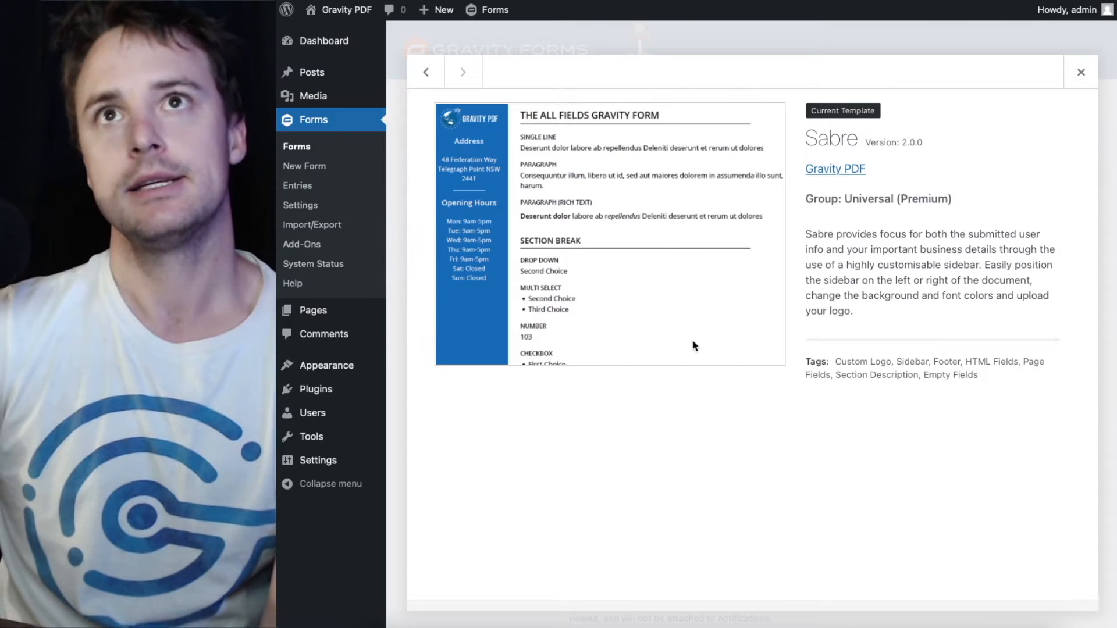
pyautogui.moveTo(718, 202)
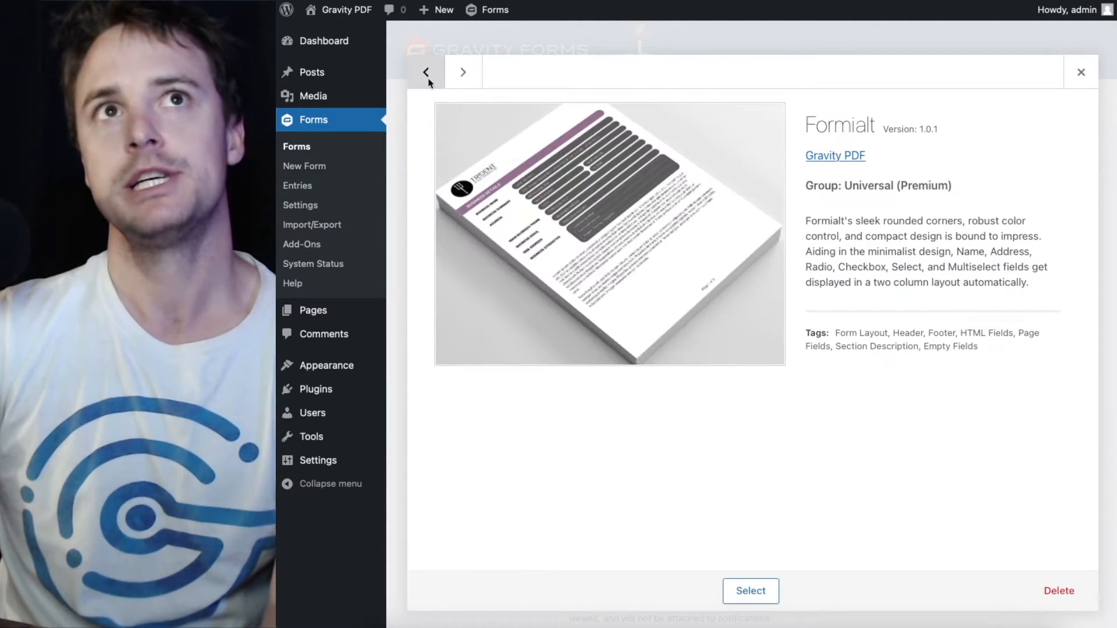
pyautogui.click(426, 71)
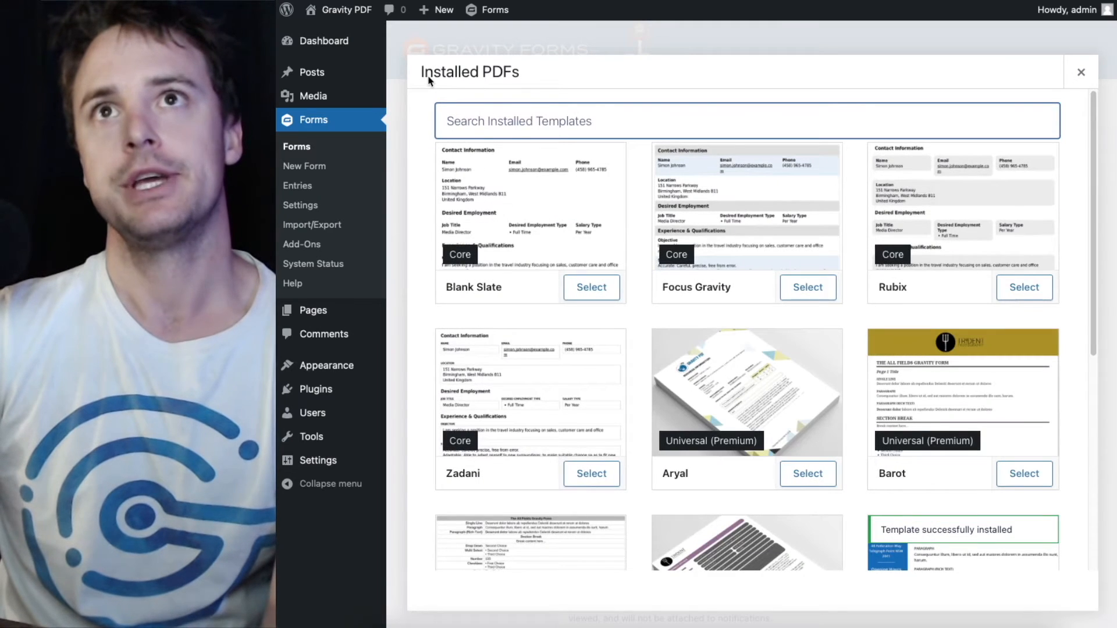
pyautogui.click(746, 392)
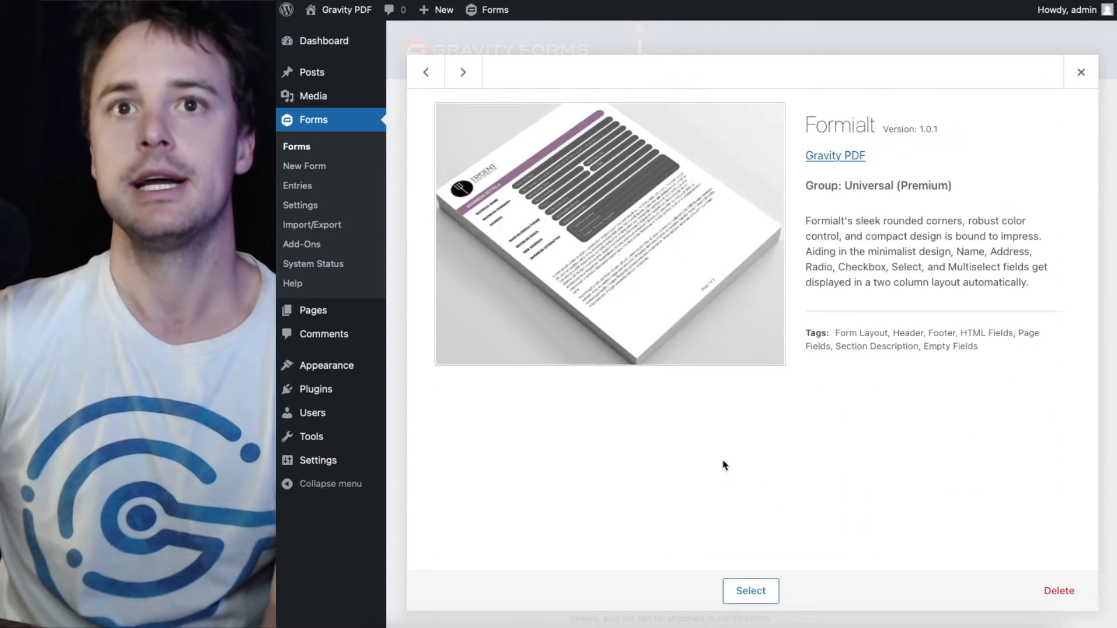
pyautogui.click(1067, 10)
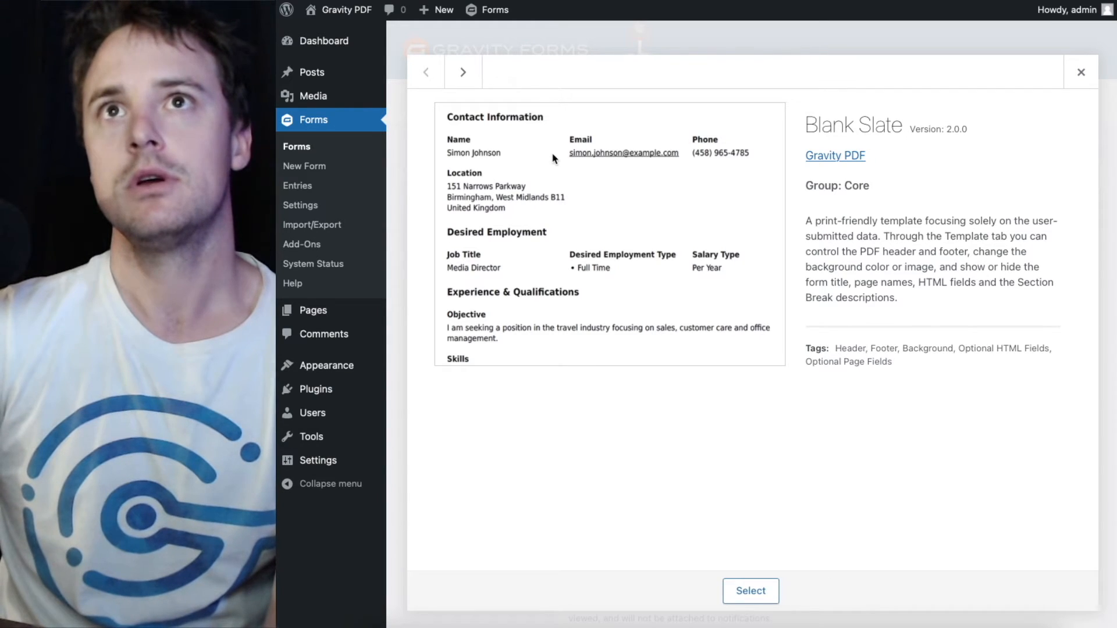
pyautogui.moveTo(1054, 161)
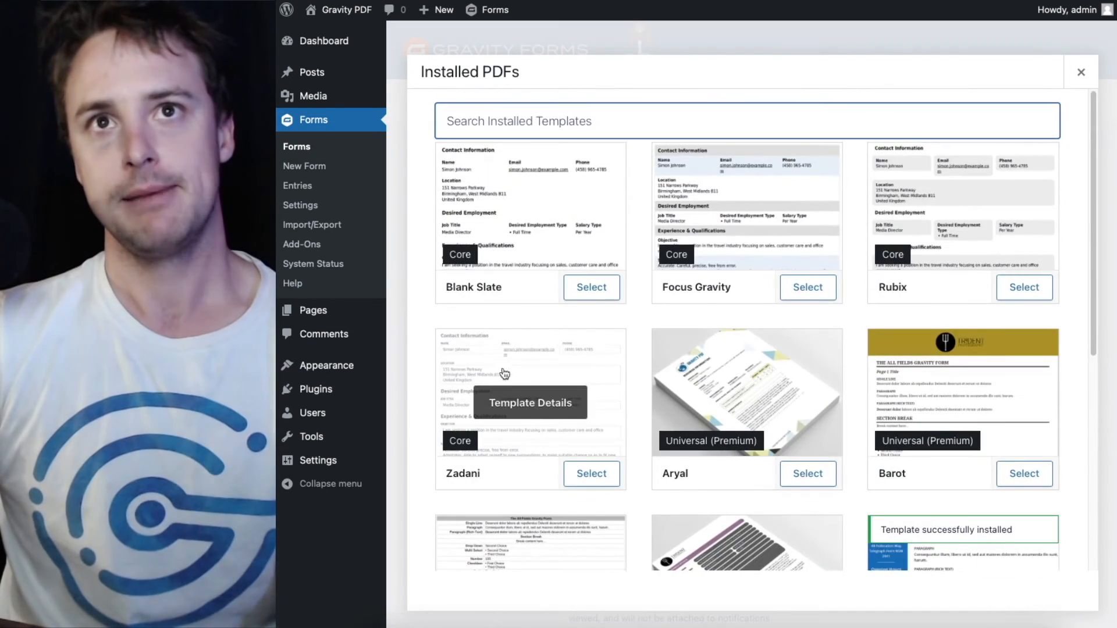
pyautogui.moveTo(505, 374)
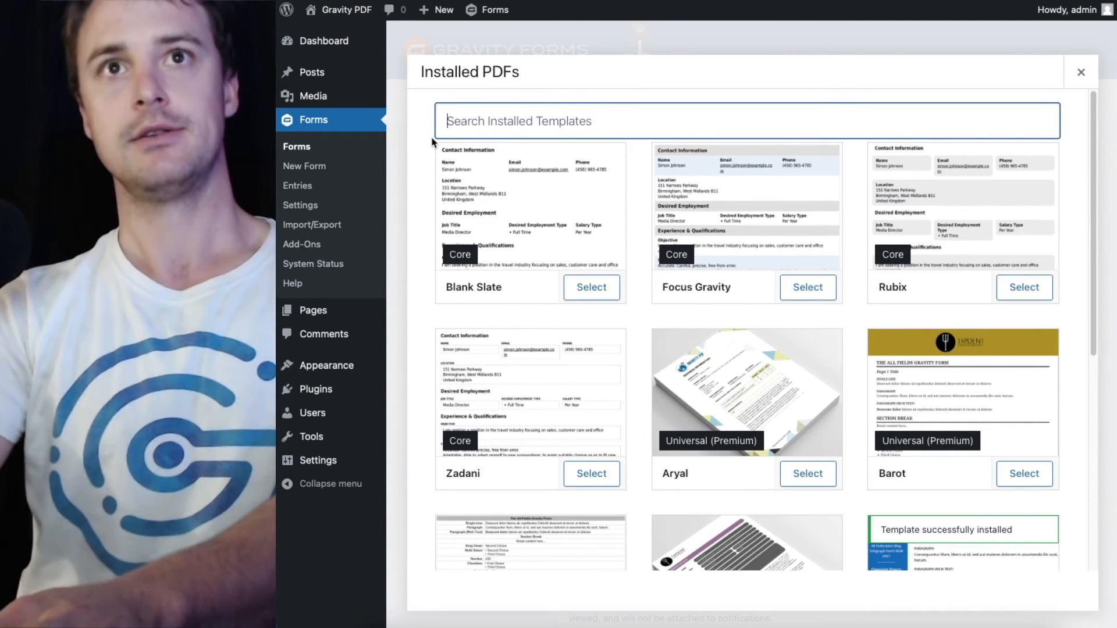
# - Filter installed templates by 'core', 'uni', then 'bar', leaving Barot and Sabre listed
pyautogui.write('core')
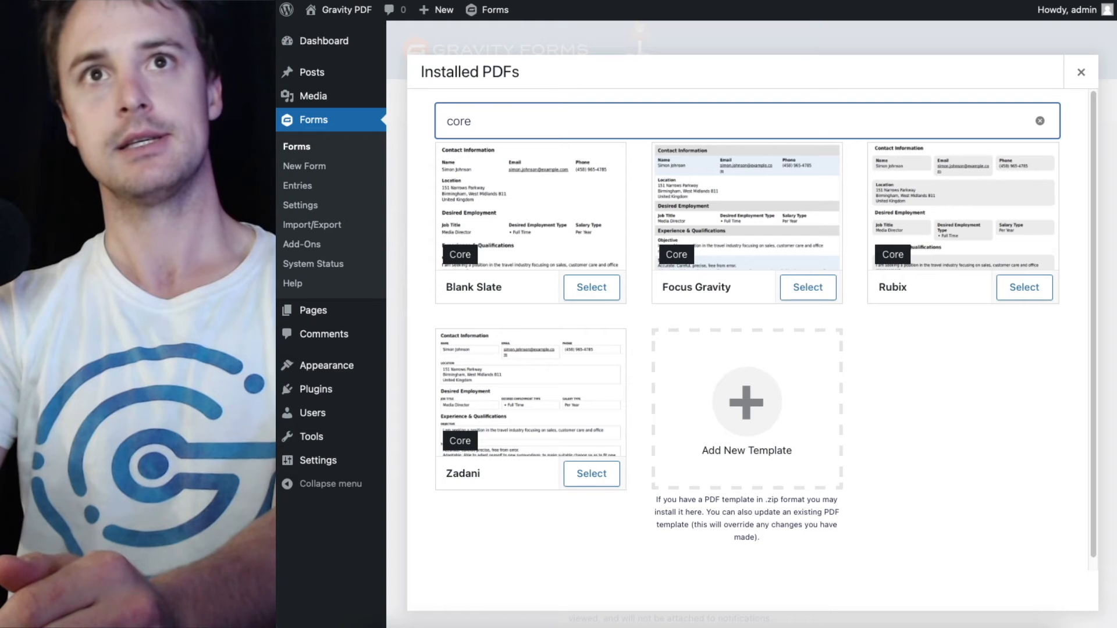
pyautogui.moveTo(463, 260)
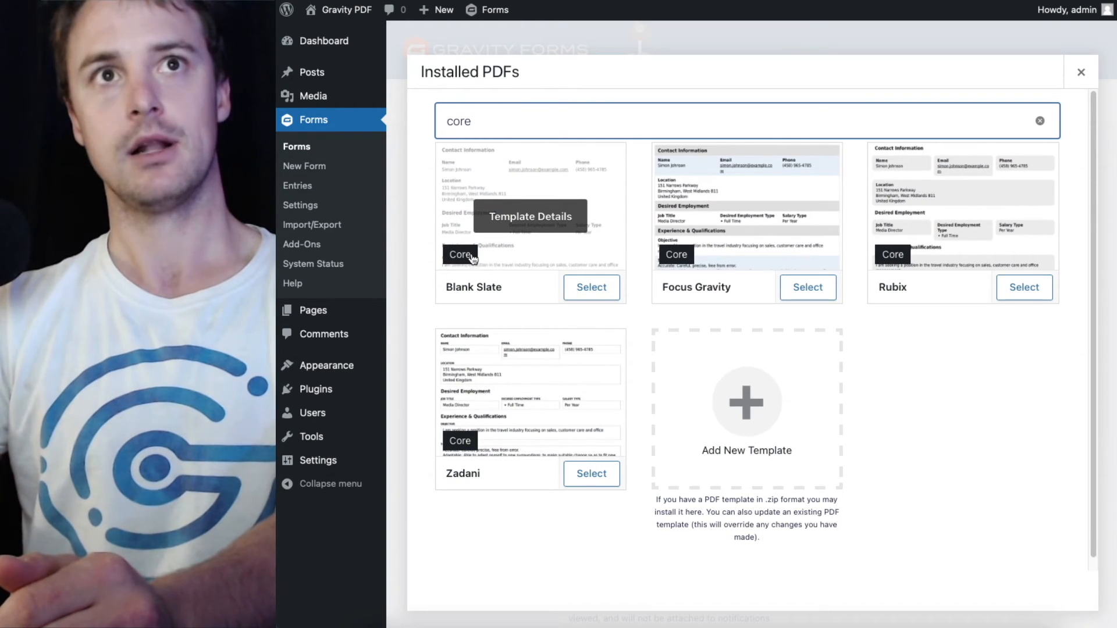
pyautogui.moveTo(454, 266)
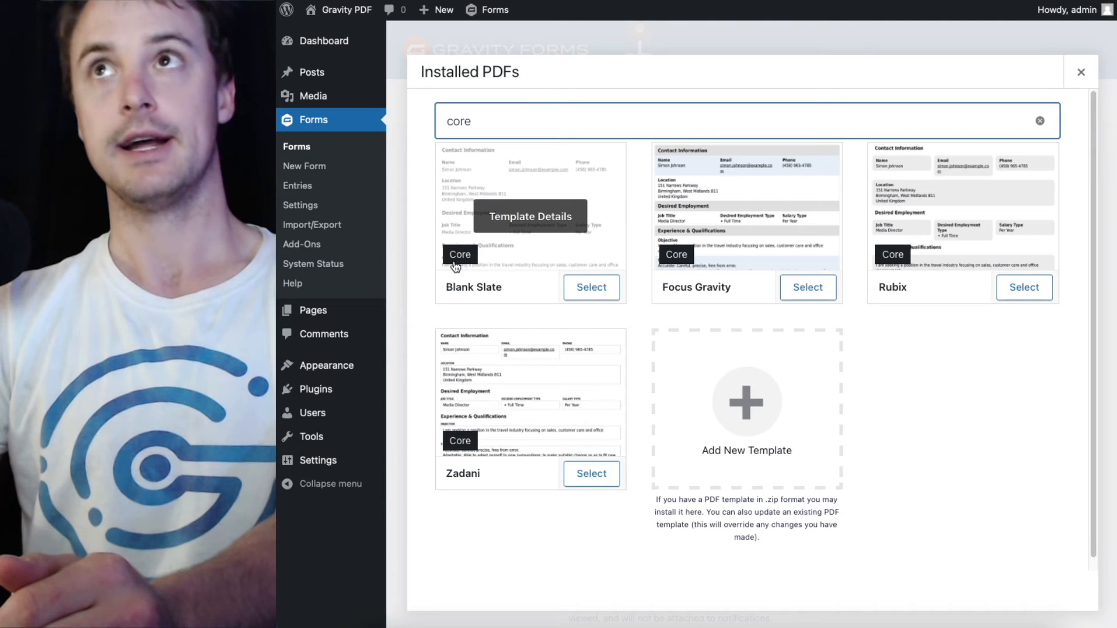
pyautogui.moveTo(518, 91)
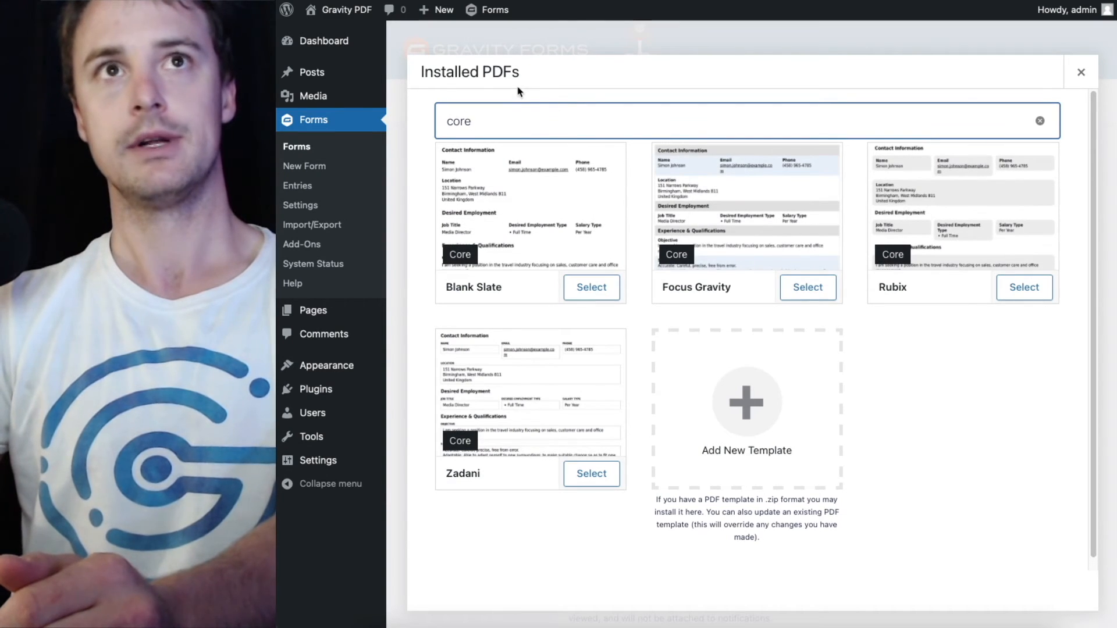
pyautogui.write('uni')
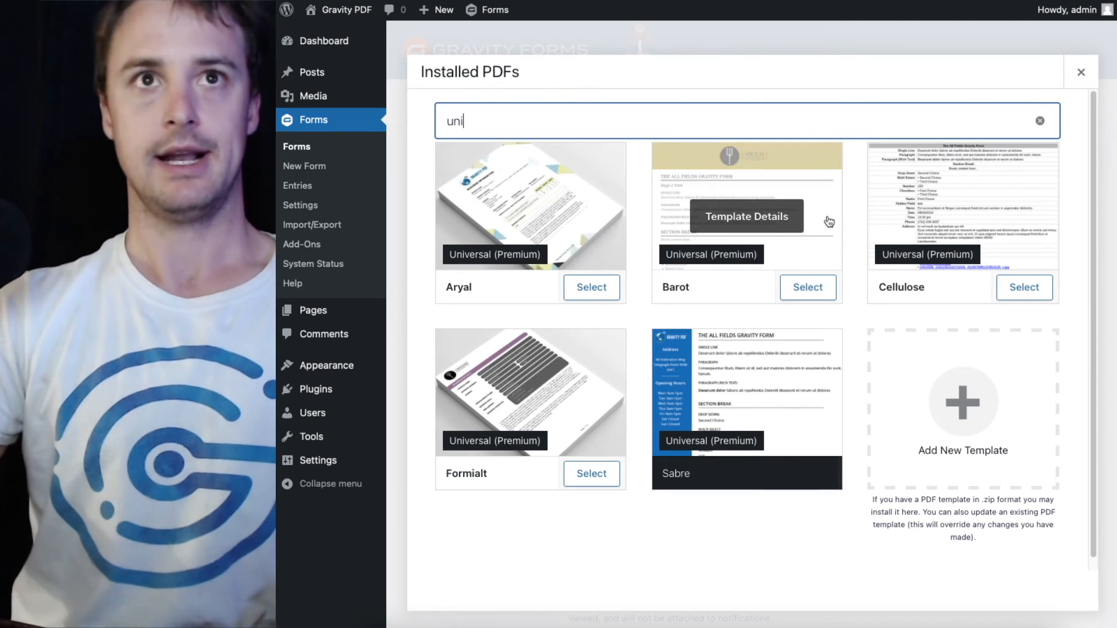
pyautogui.moveTo(530, 391)
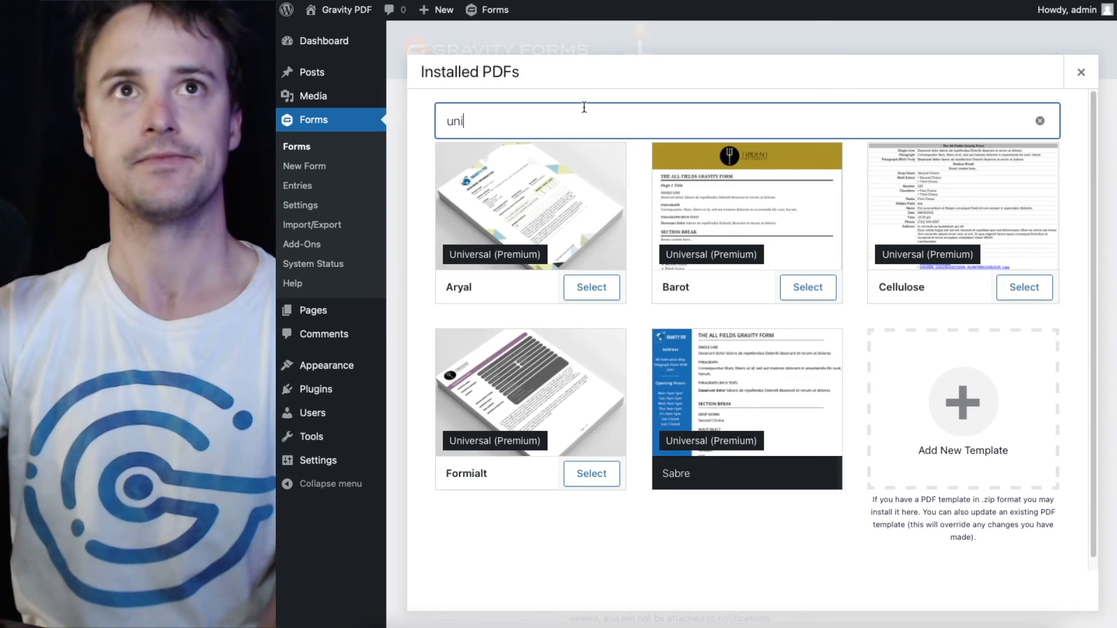
pyautogui.click(1038, 120)
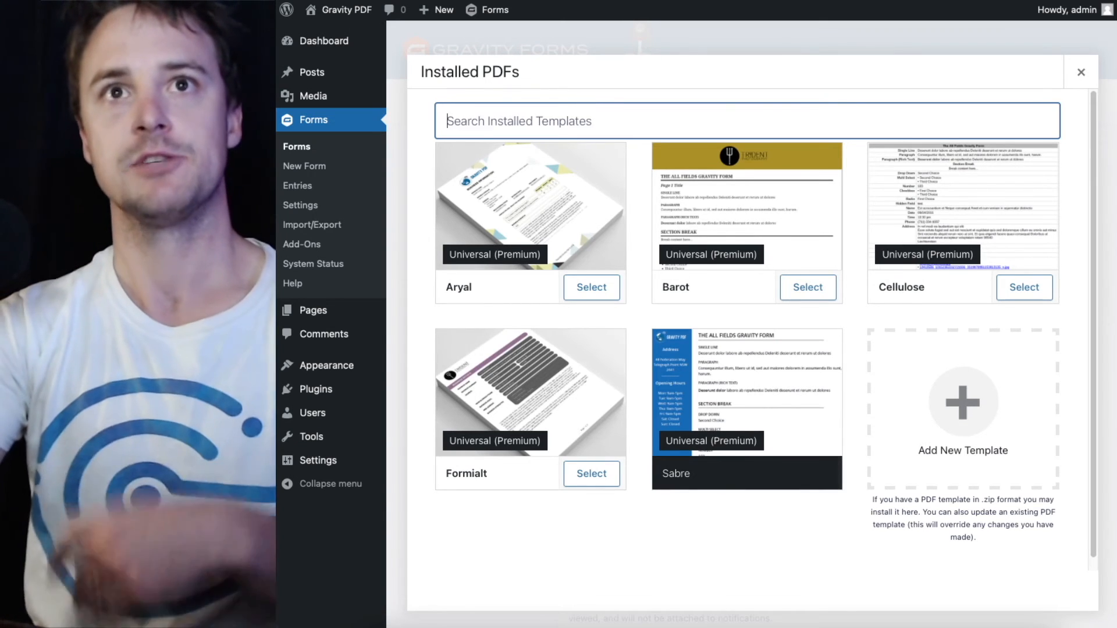
pyautogui.write('bar')
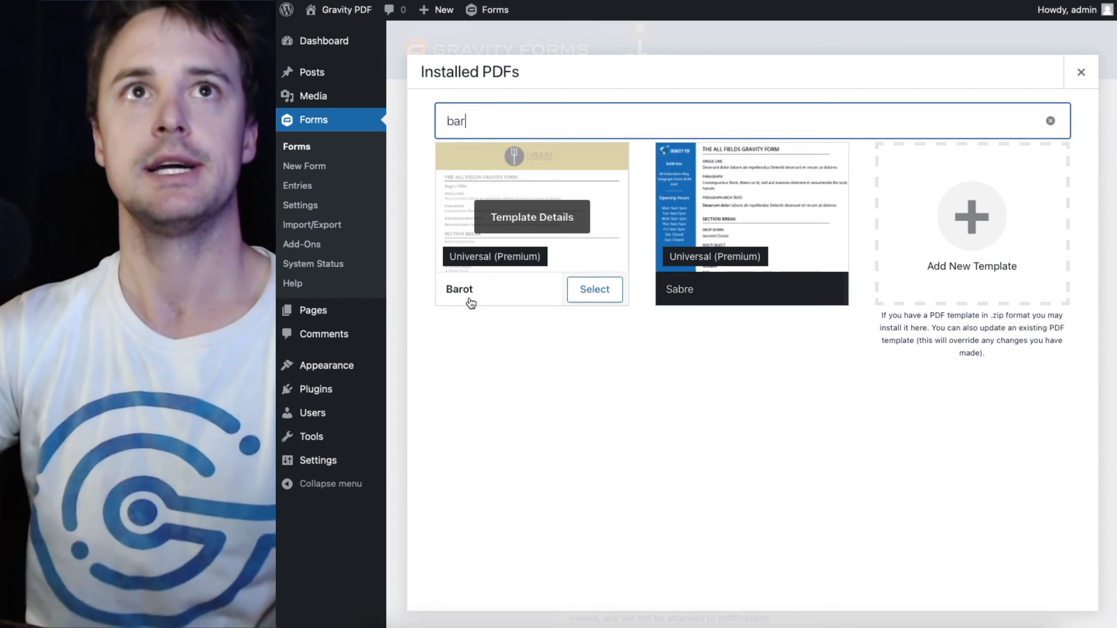
pyautogui.moveTo(782, 231)
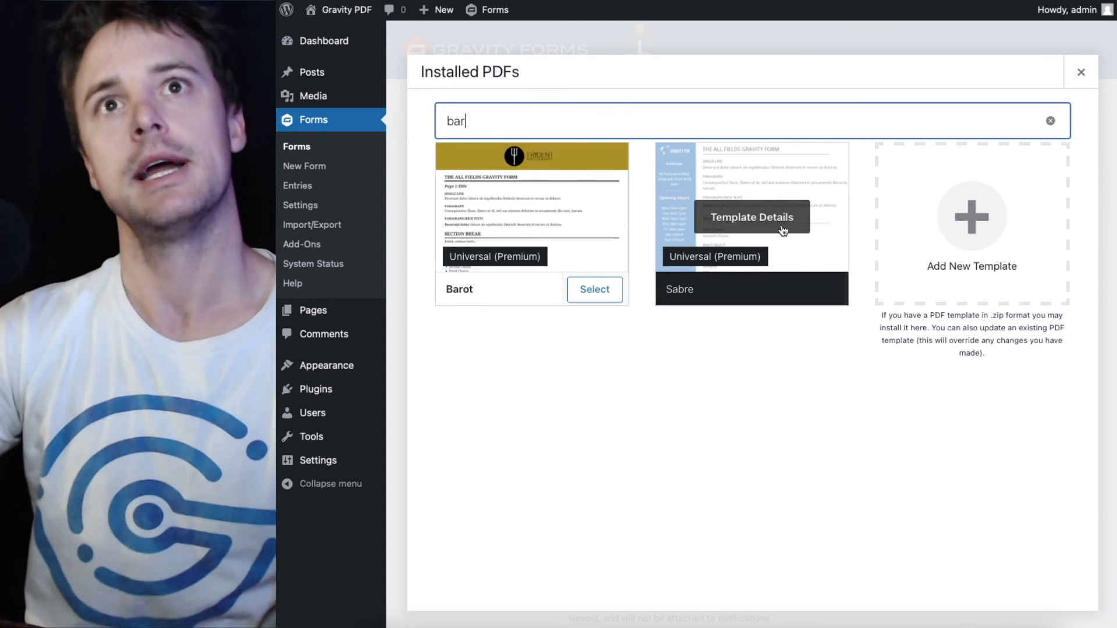
# - Check Sabre's details, clear the 'bar' search, and view Cellulose's details (1.4.0, Universal Premium)
pyautogui.click(751, 217)
pyautogui.write('bar')
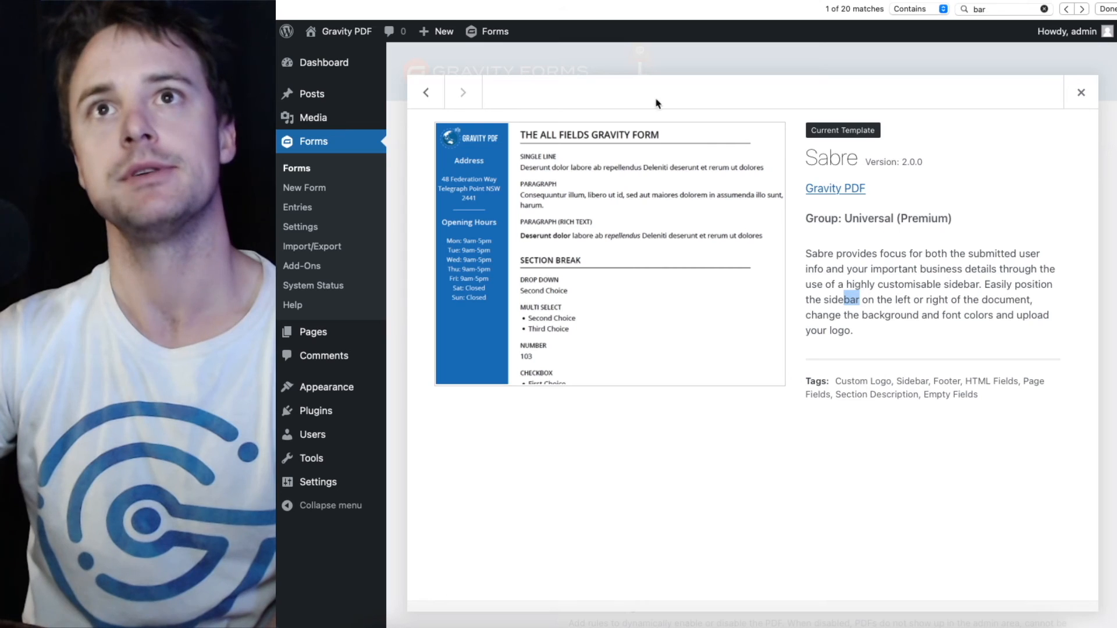
pyautogui.click(425, 92)
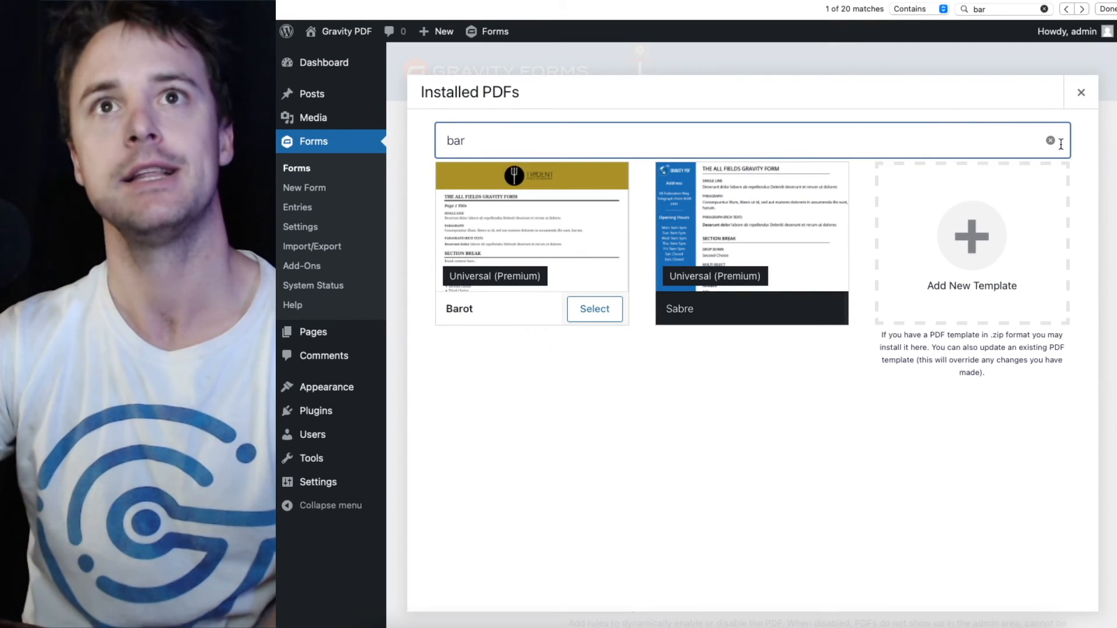
pyautogui.click(1050, 140)
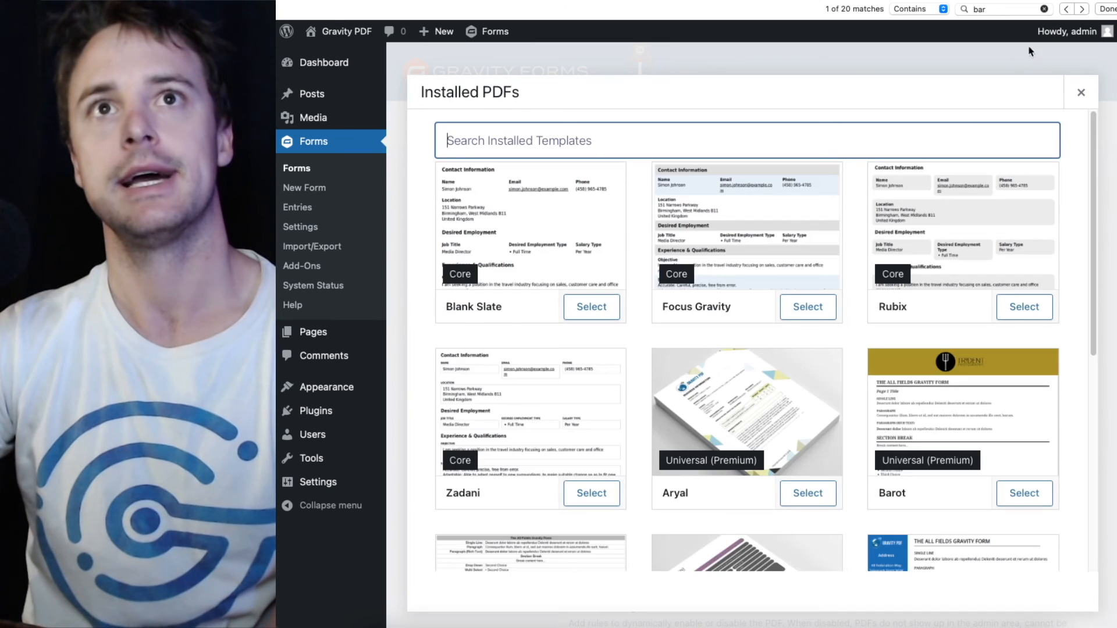
pyautogui.scroll(-3)
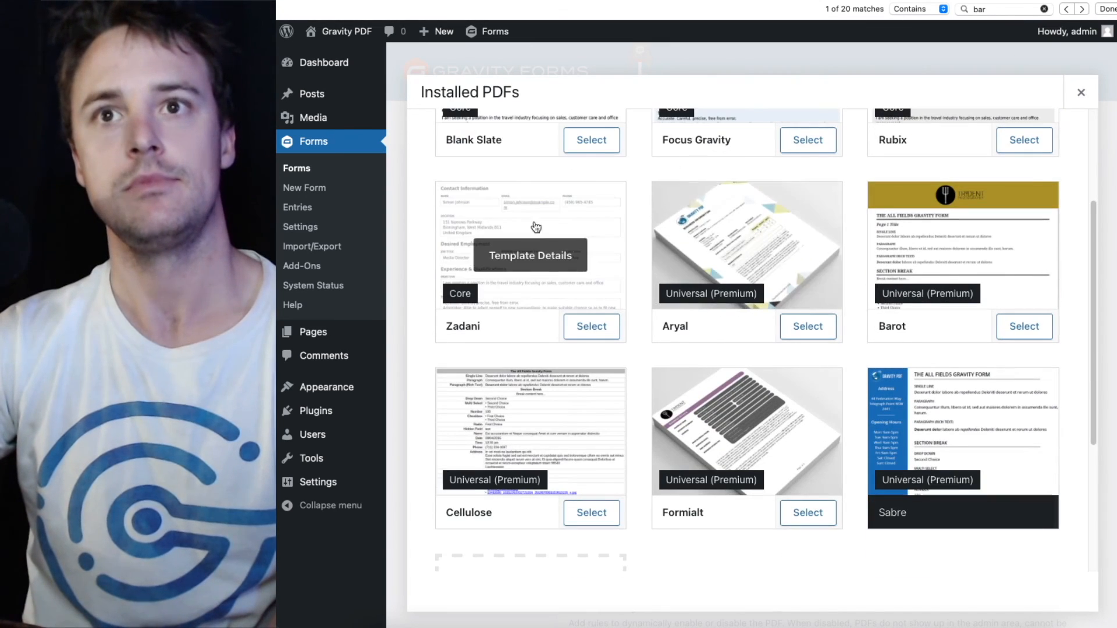
pyautogui.moveTo(530, 450)
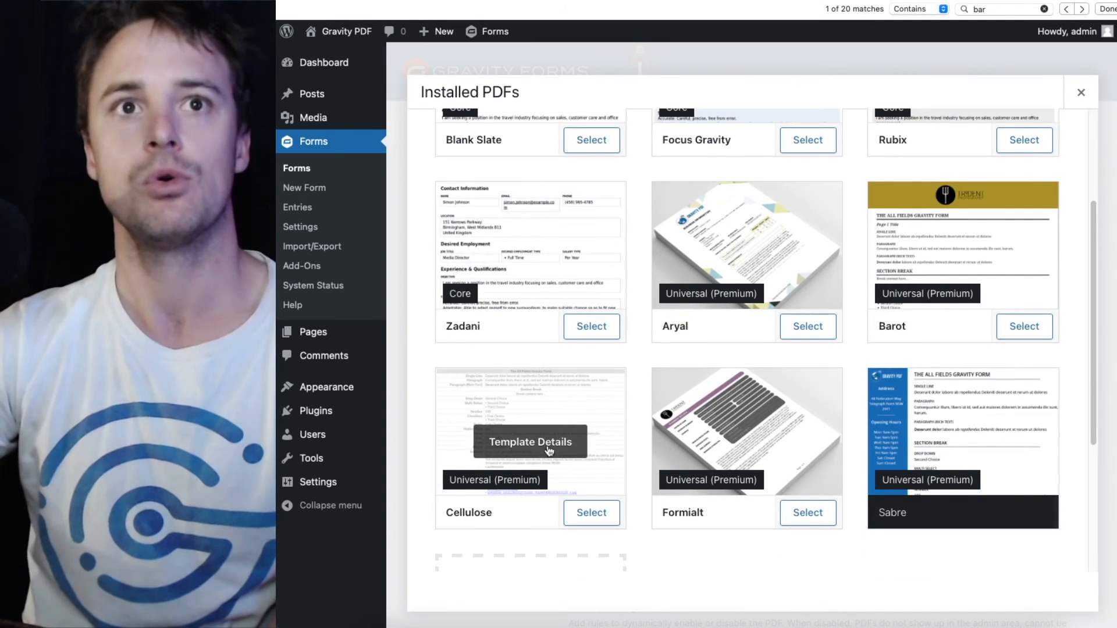
pyautogui.moveTo(467, 522)
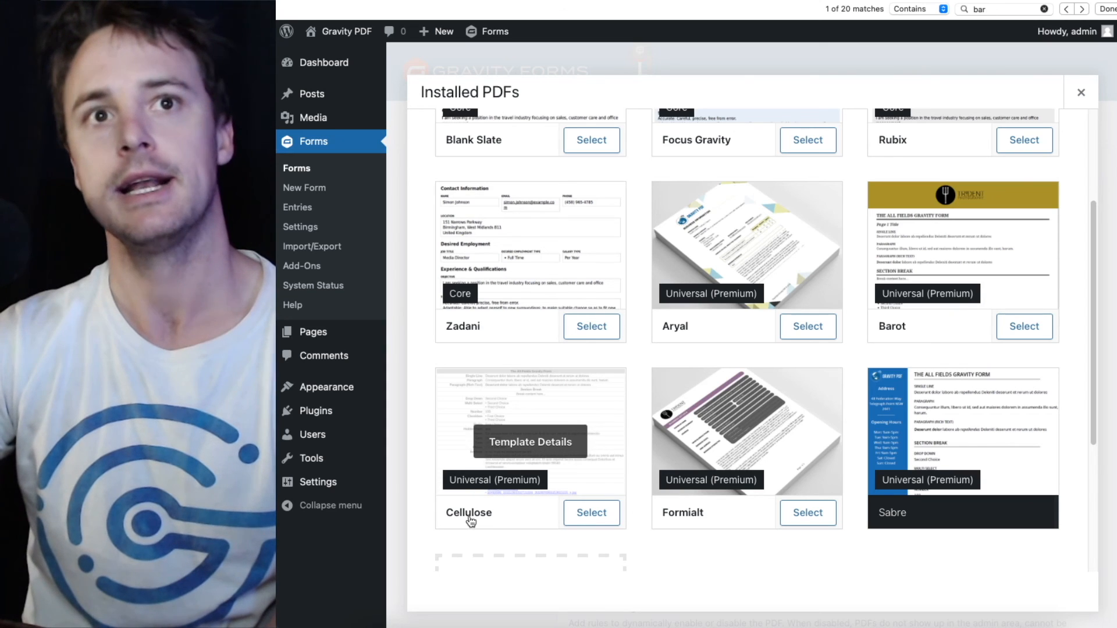
pyautogui.click(530, 431)
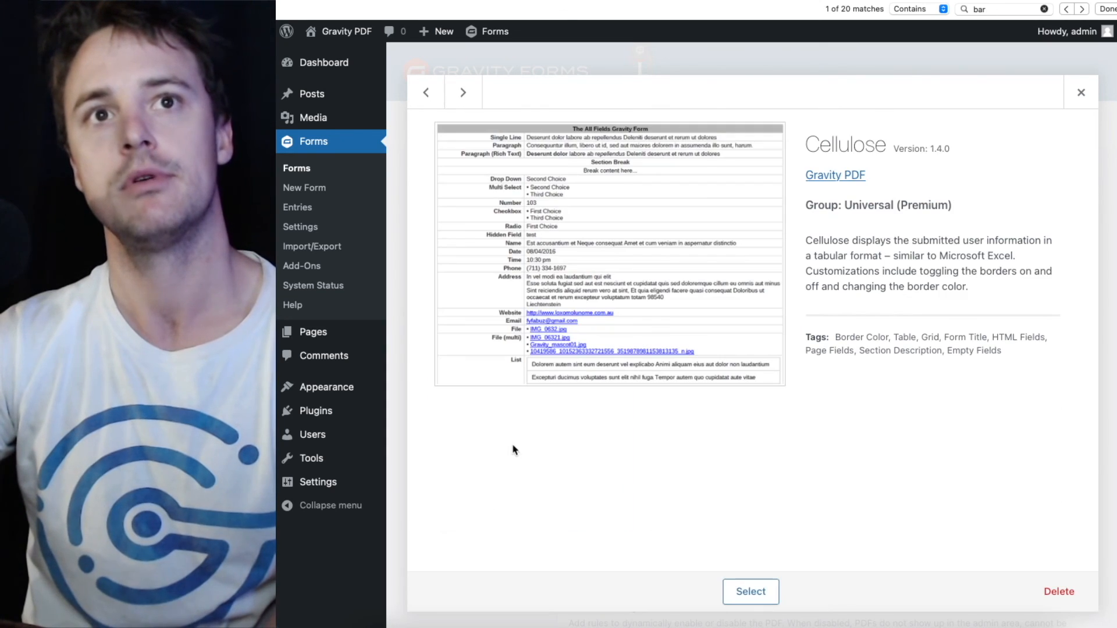
pyautogui.moveTo(997, 220)
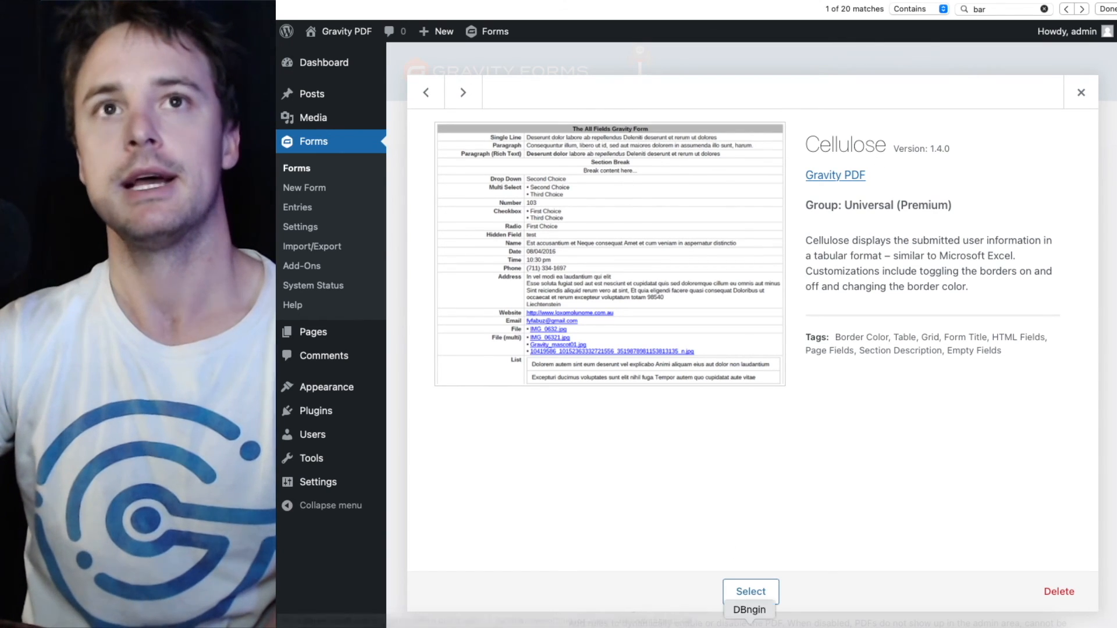
# - Select Cellulose, then switch the form PDF's template to Aryal from the Template dropdown
pyautogui.click(749, 591)
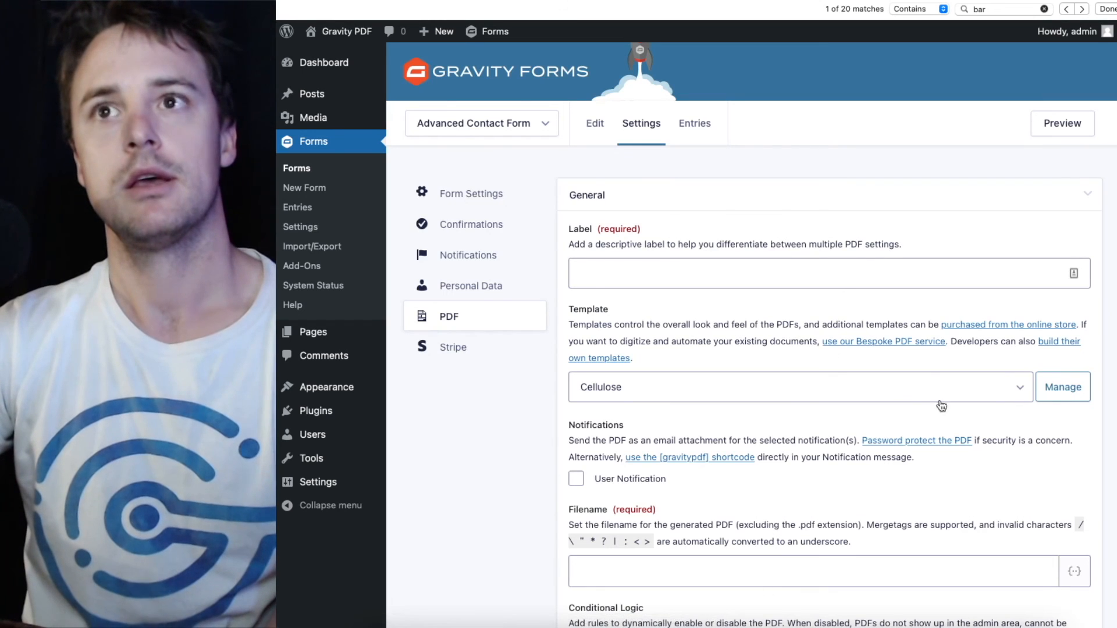
pyautogui.click(798, 387)
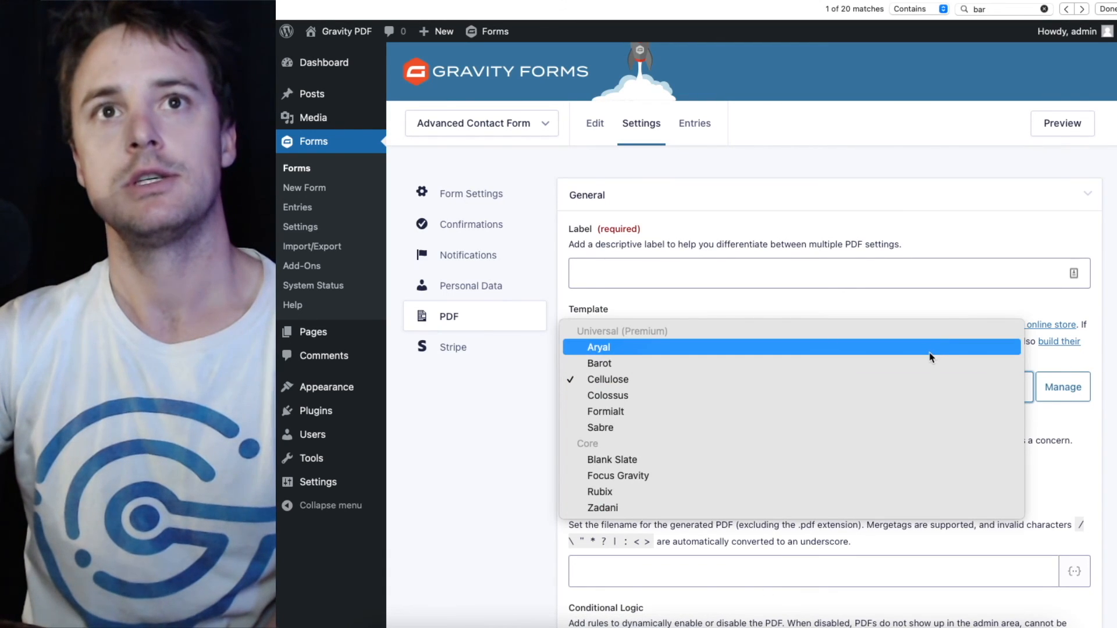
pyautogui.moveTo(709, 414)
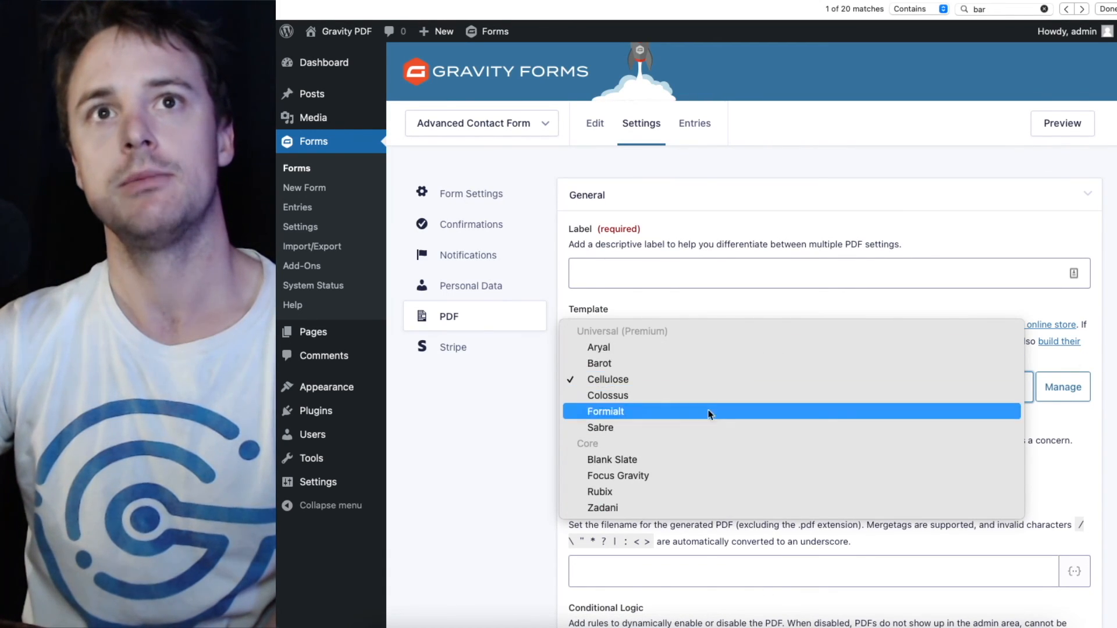
pyautogui.moveTo(714, 348)
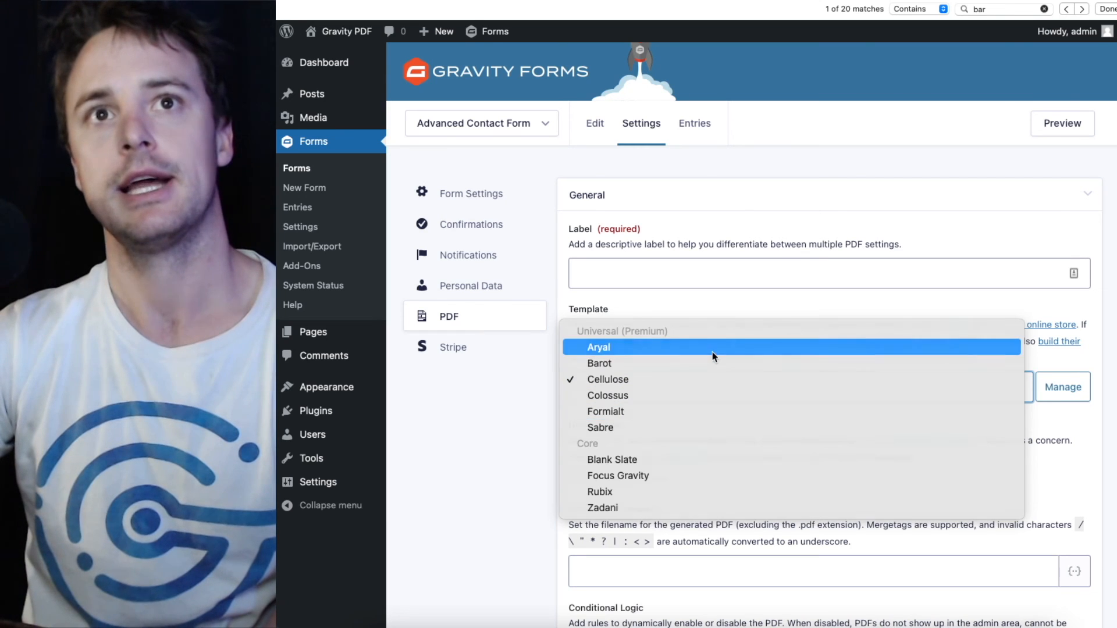
pyautogui.click(598, 346)
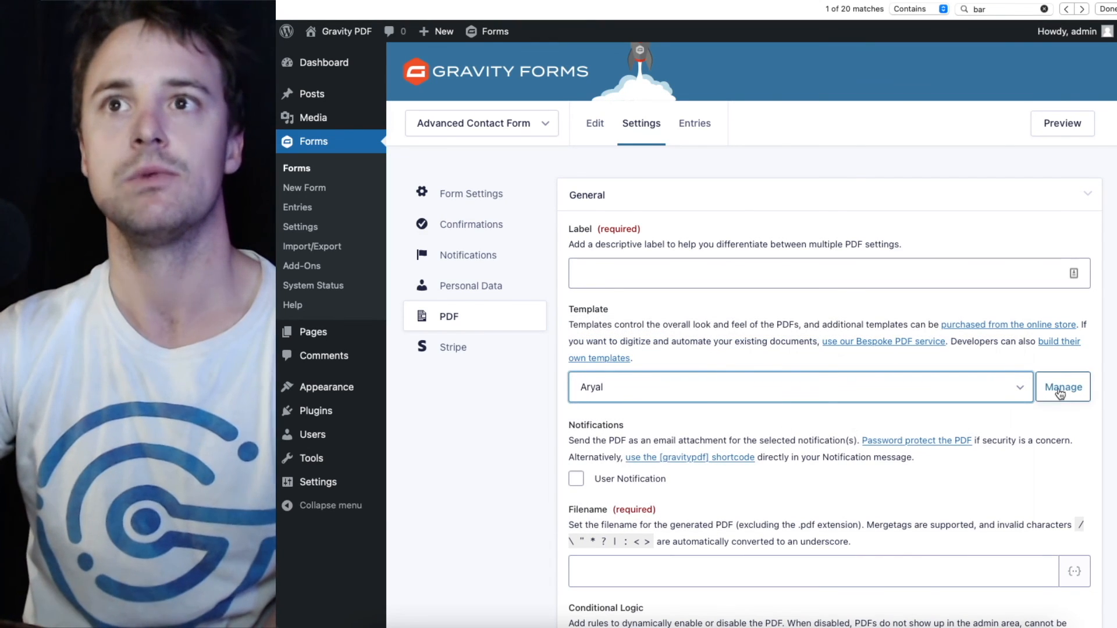